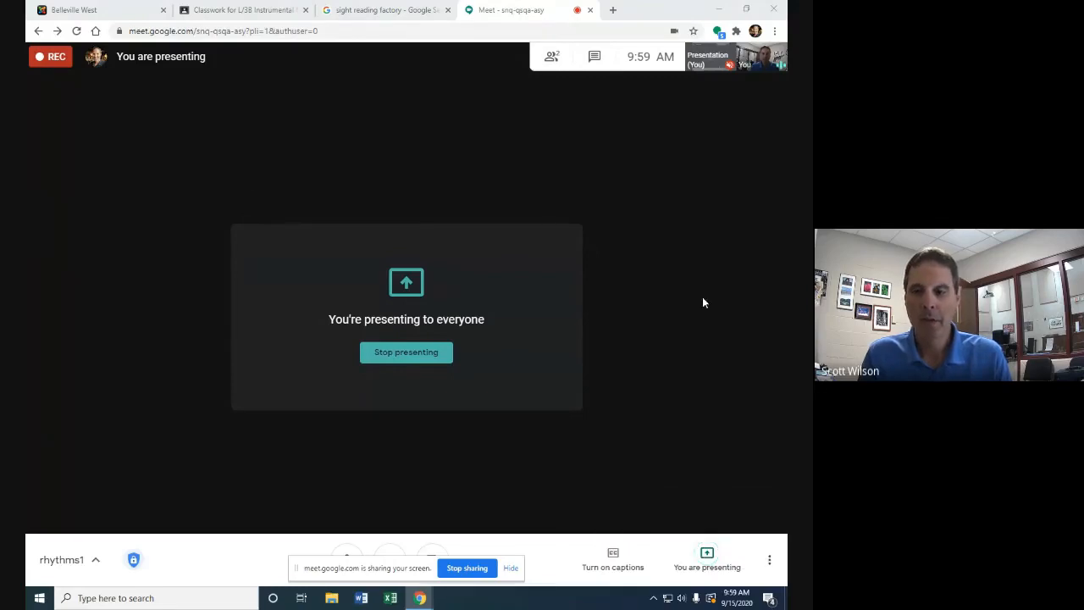
{"action": "mouse_move", "coordinate": [532, 237]}
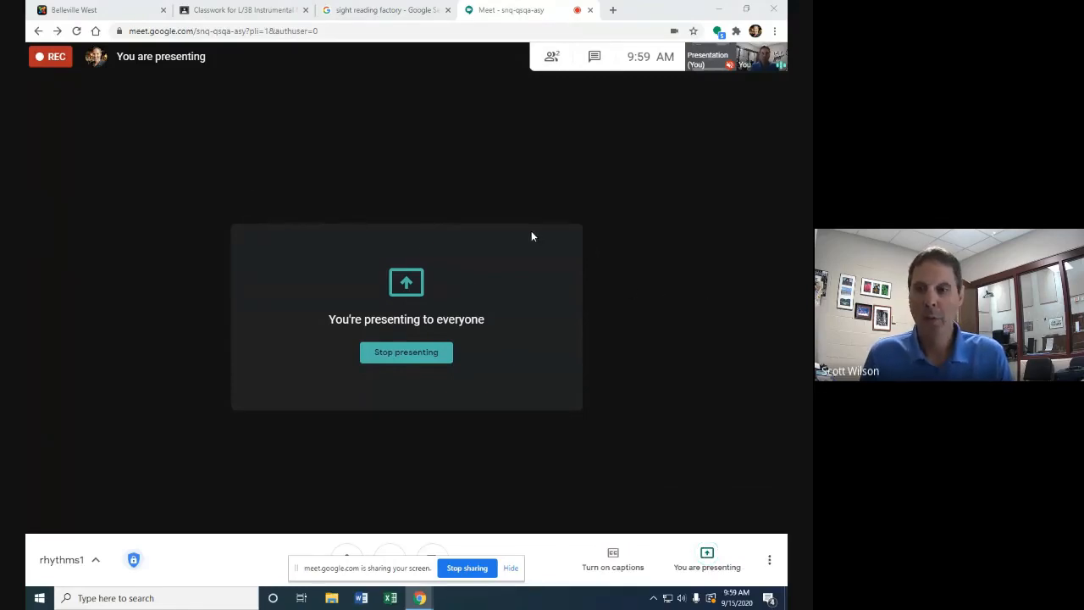
From the Google results for 'sight reading factory', go to the site's Login page.
{"action": "left_click", "coordinate": [387, 11]}
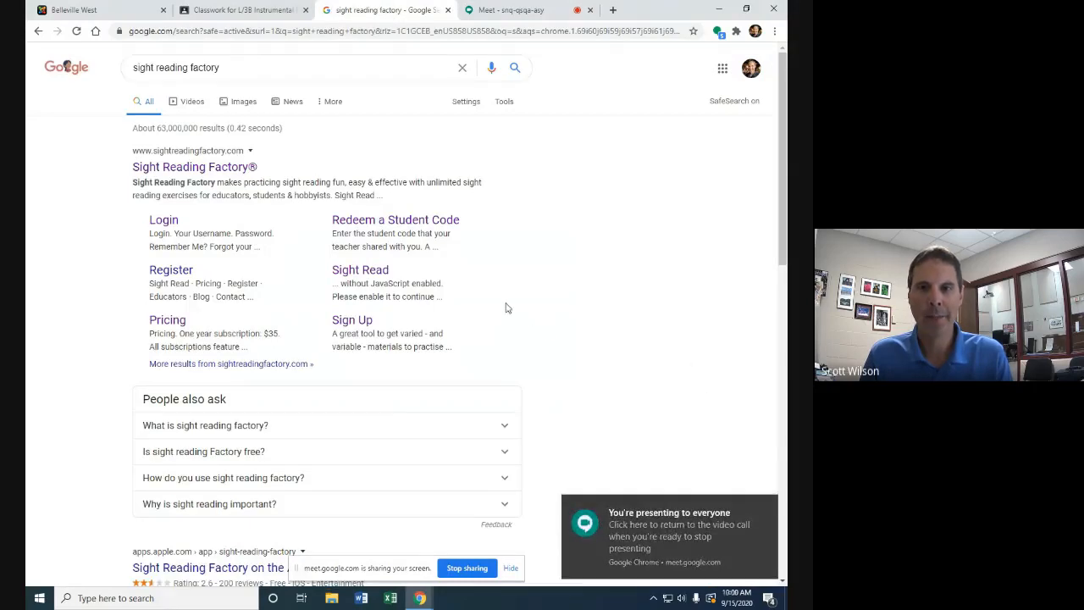
{"action": "mouse_move", "coordinate": [320, 153]}
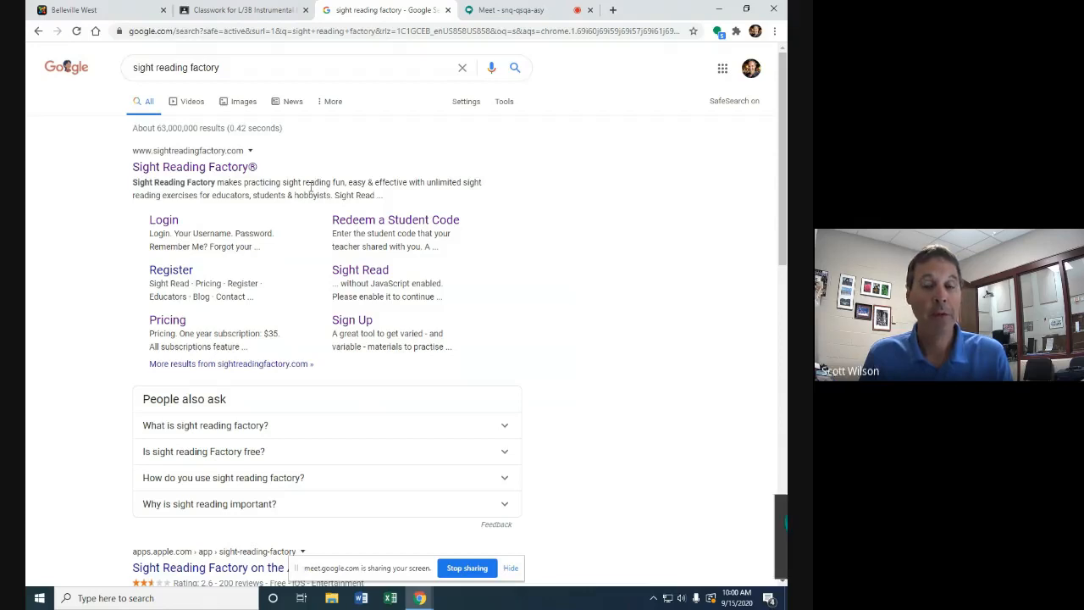
{"action": "mouse_move", "coordinate": [397, 220]}
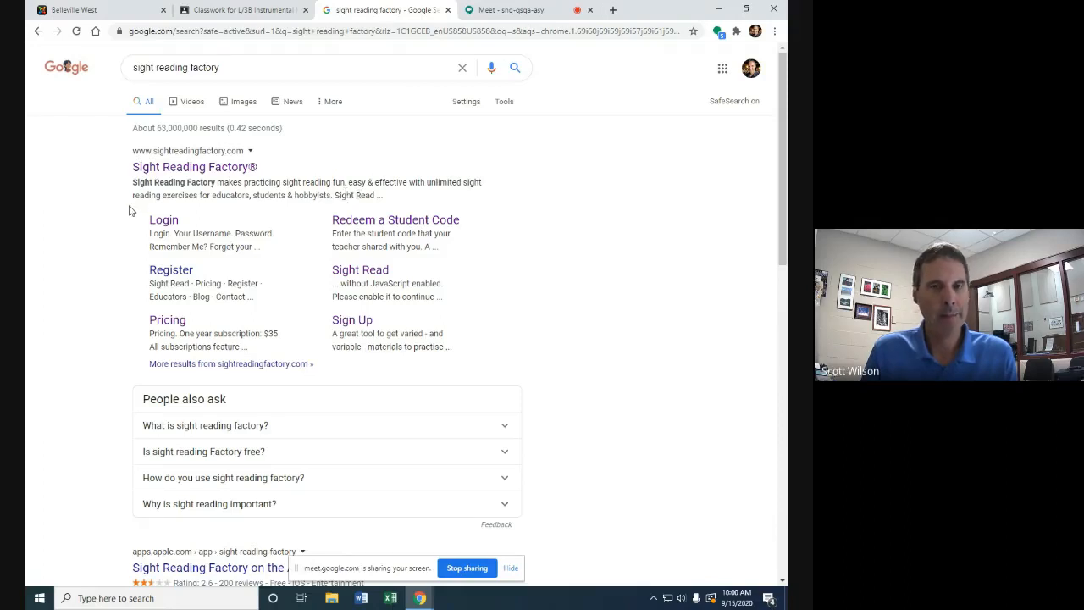
{"action": "mouse_move", "coordinate": [312, 195]}
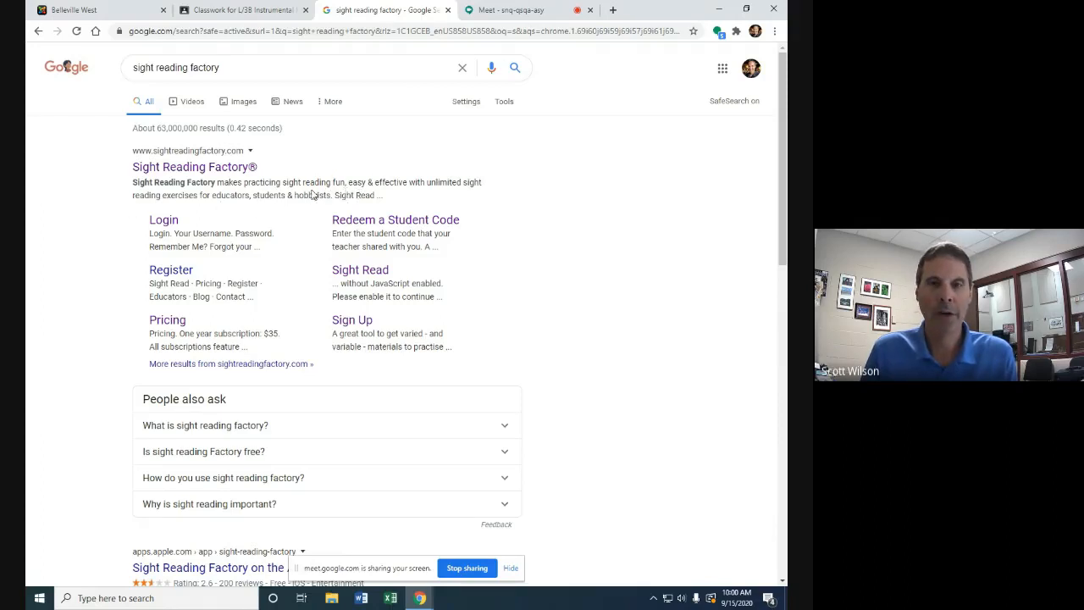
{"action": "mouse_move", "coordinate": [298, 178]}
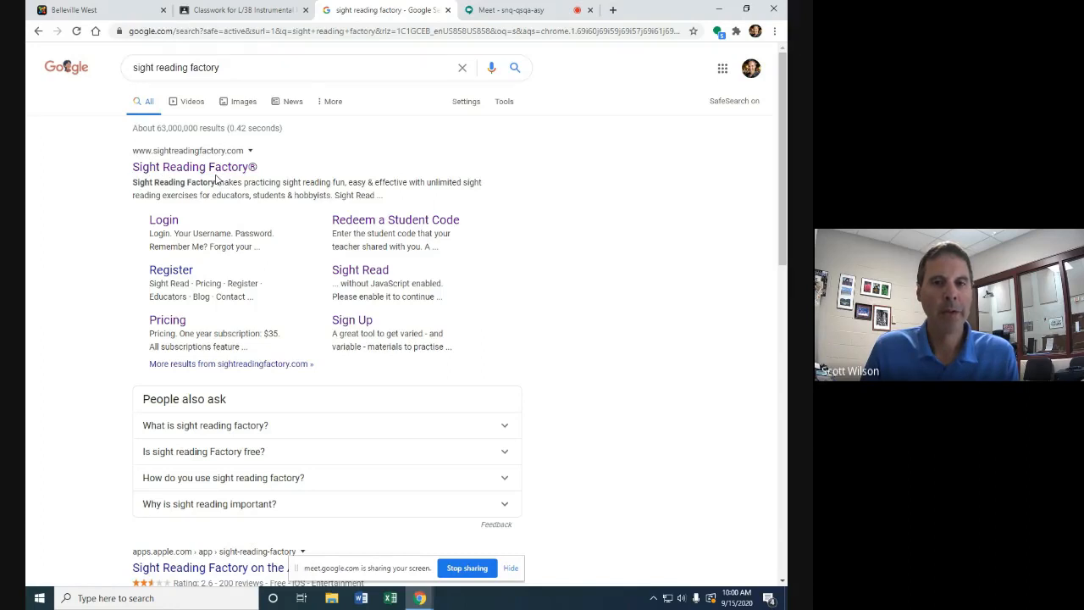
{"action": "mouse_move", "coordinate": [286, 173]}
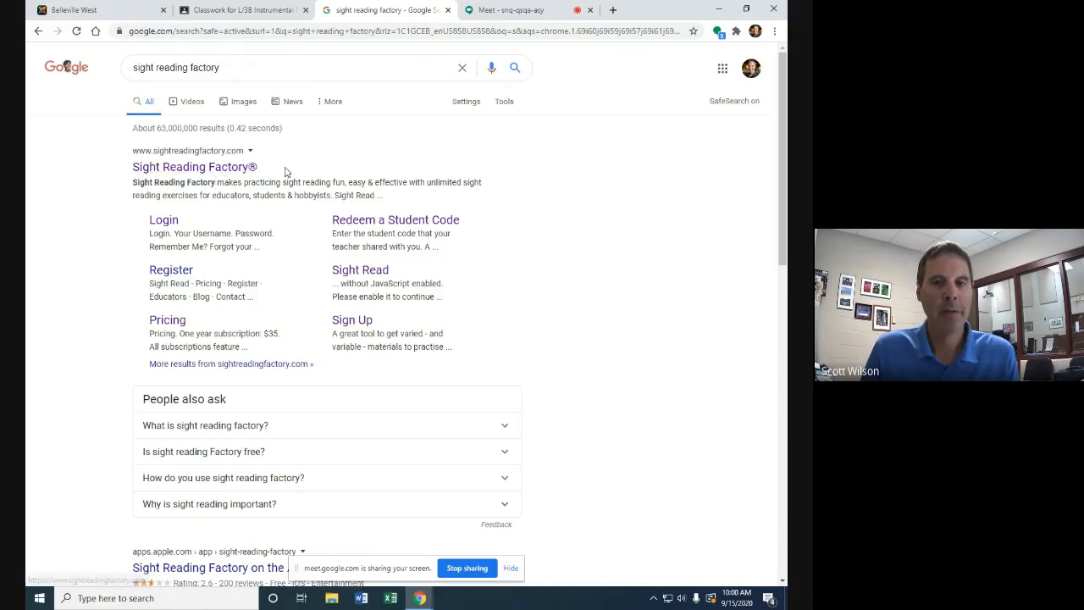
{"action": "mouse_move", "coordinate": [410, 180]}
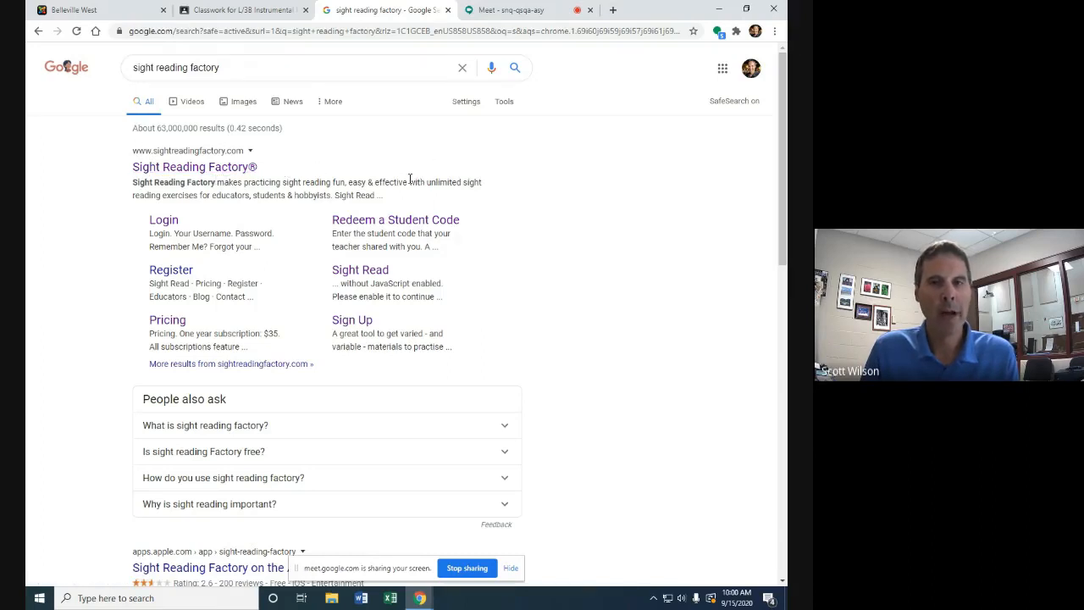
{"action": "mouse_move", "coordinate": [194, 168]}
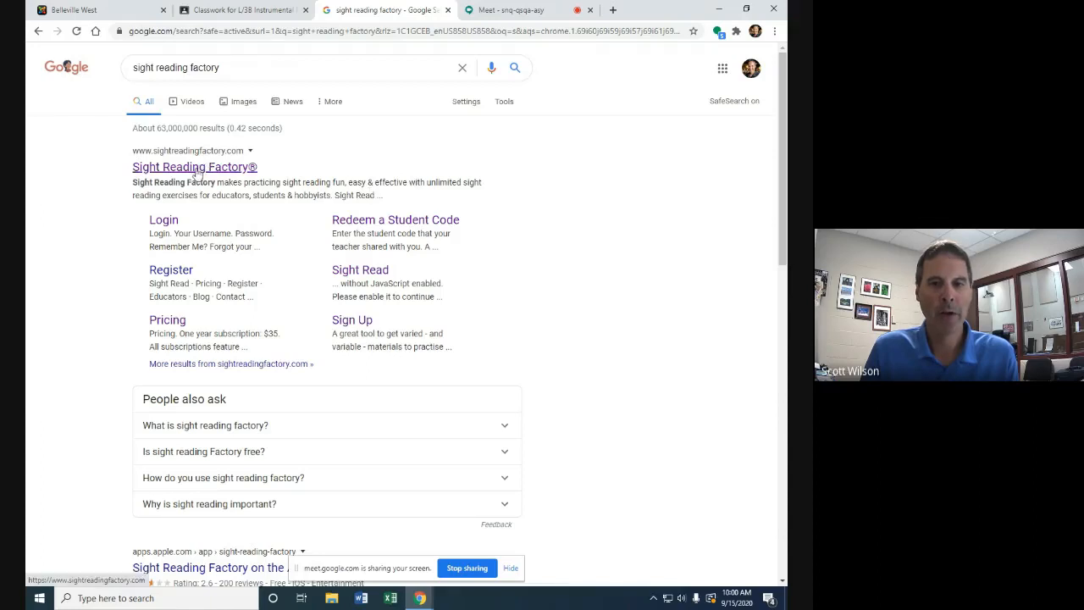
{"action": "left_click", "coordinate": [162, 220]}
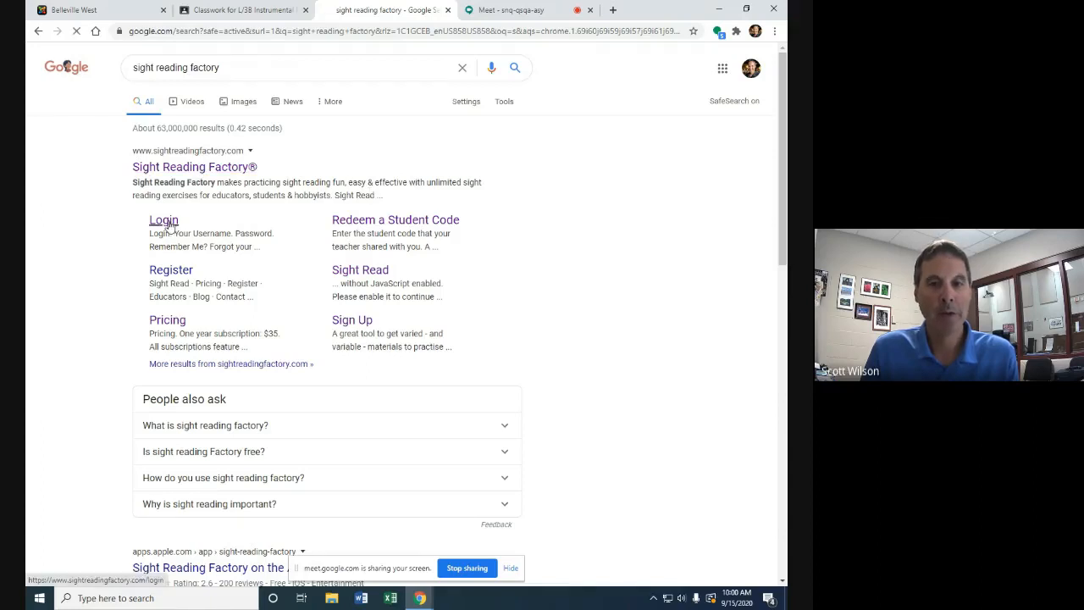
Sign in to the teacher account using the saved autofill username and password.
{"action": "left_click", "coordinate": [162, 221]}
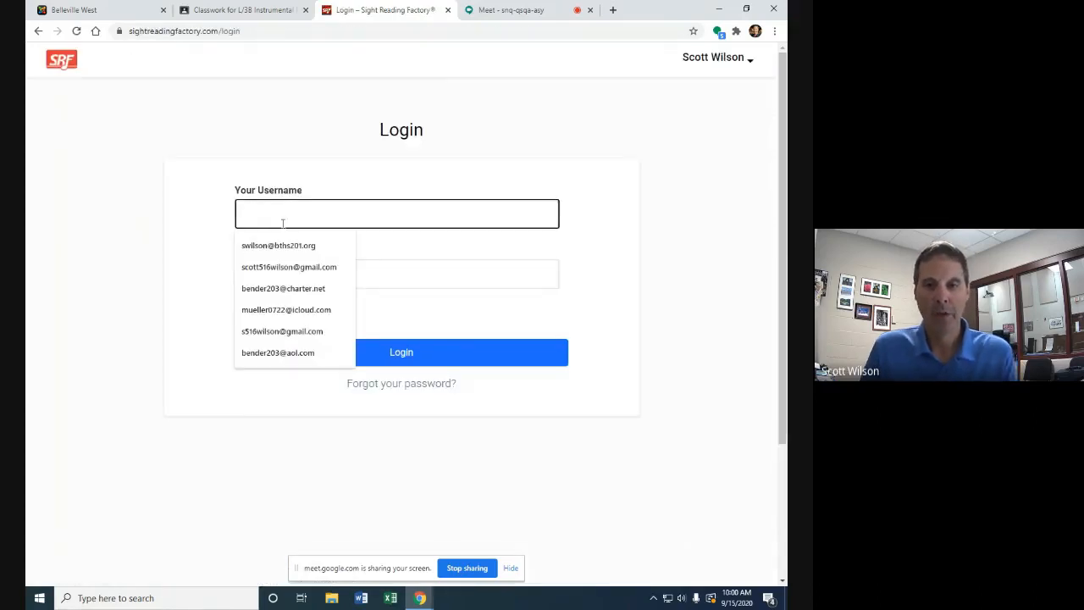
{"action": "left_click", "coordinate": [278, 244]}
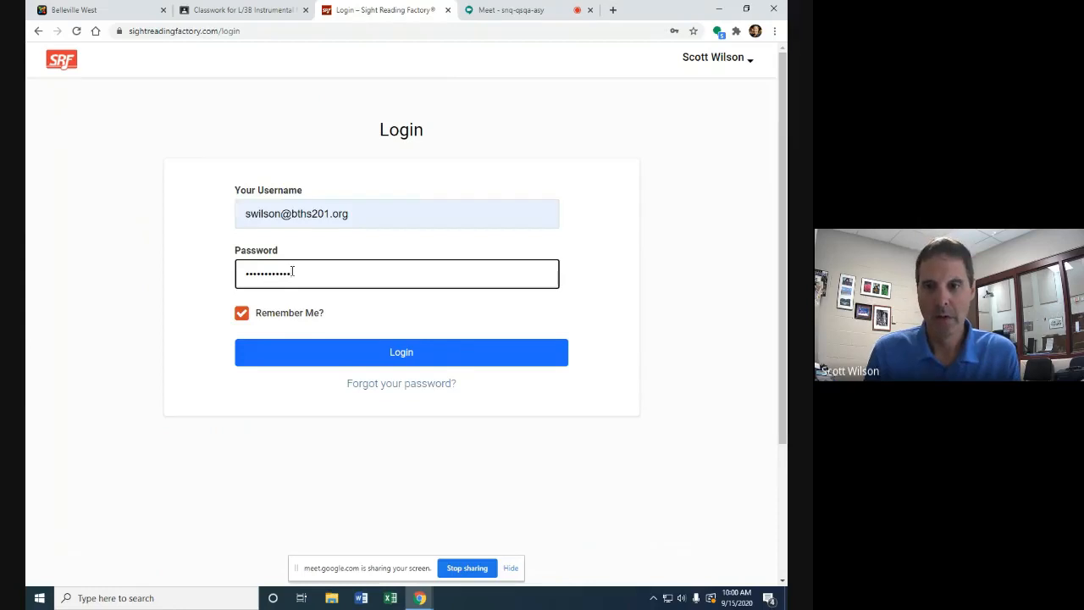
{"action": "left_click", "coordinate": [400, 351]}
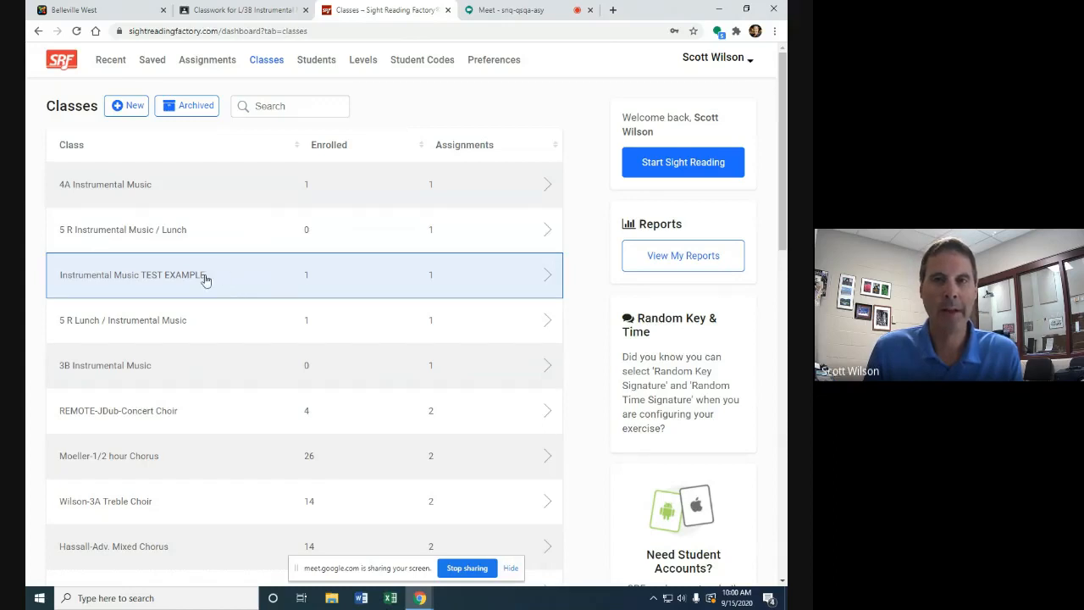
{"action": "mouse_move", "coordinate": [336, 257]}
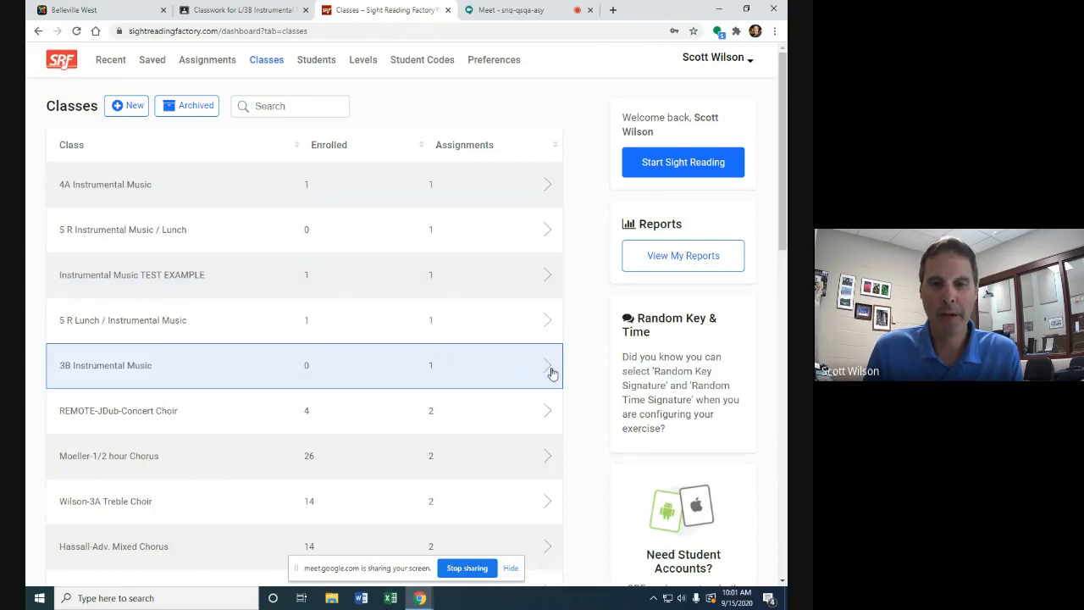
{"action": "mouse_move", "coordinate": [261, 369]}
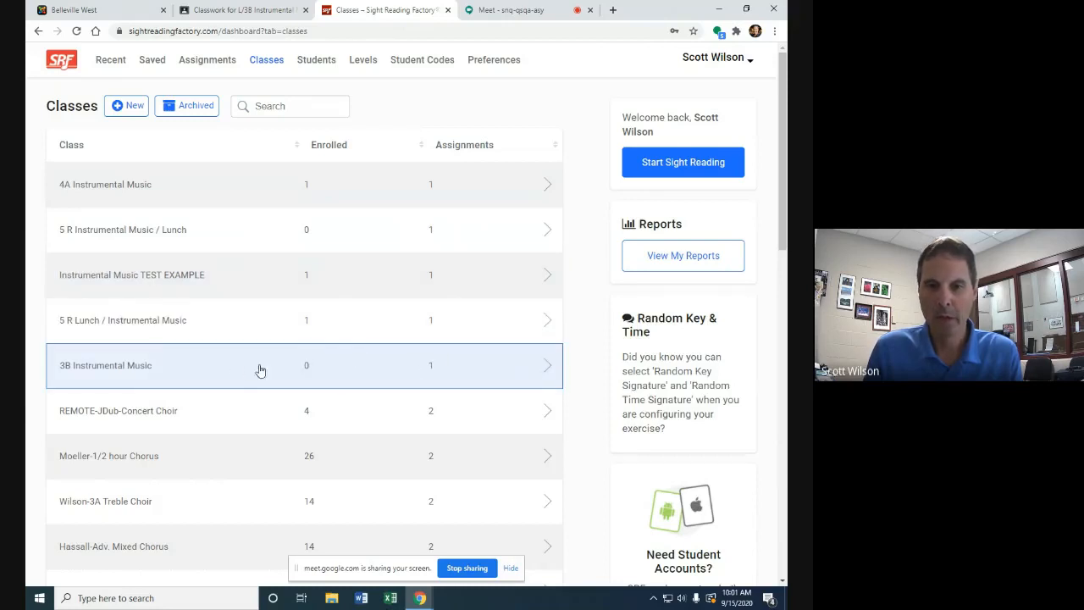
{"action": "mouse_move", "coordinate": [515, 354]}
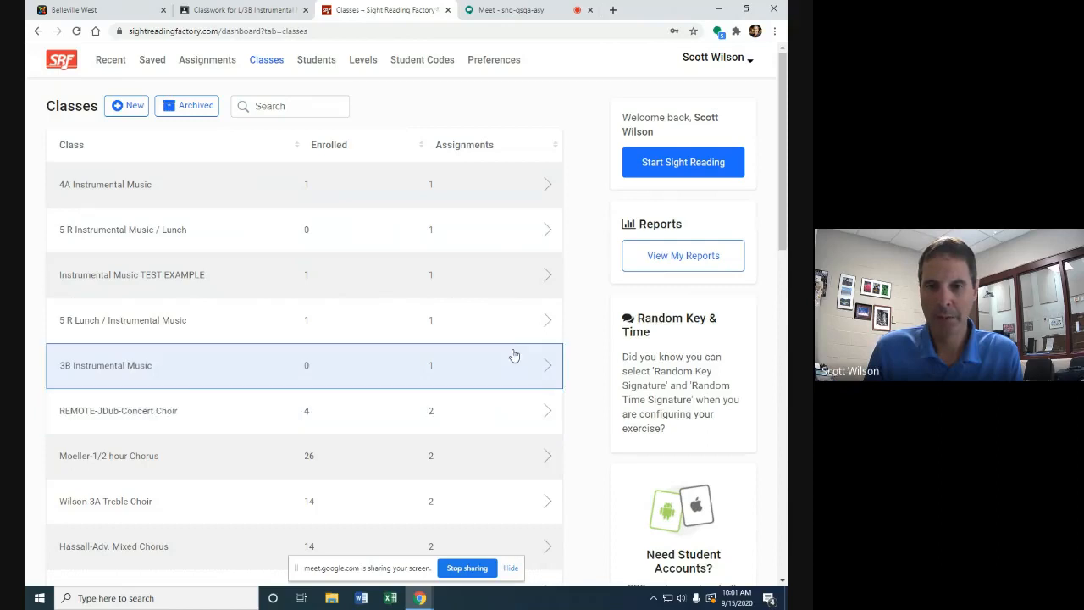
{"action": "mouse_move", "coordinate": [518, 373]}
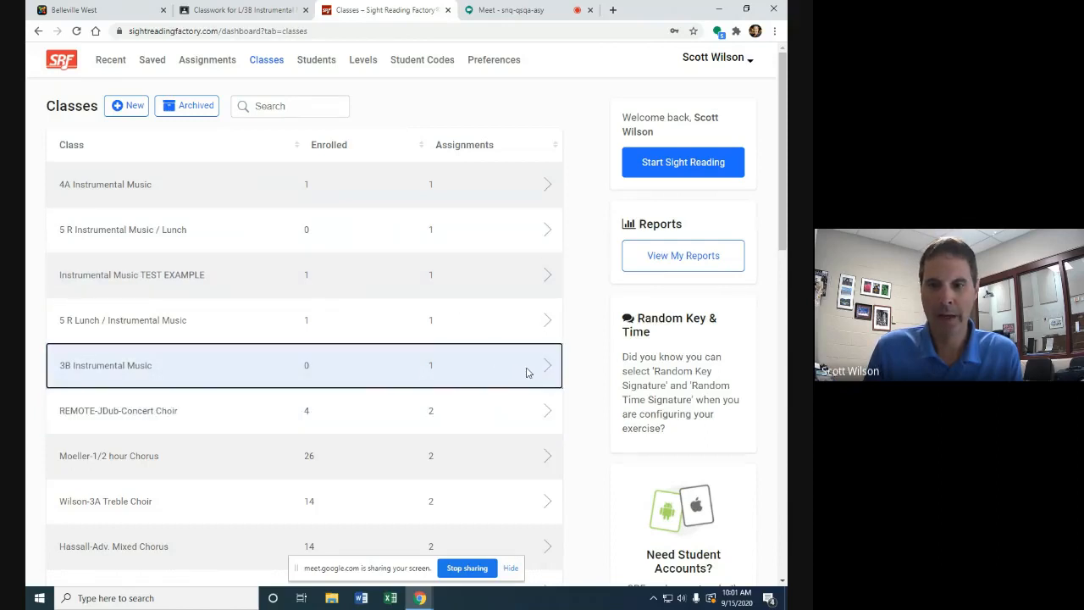
Open the 3B Instrumental Music class to show its Rhythm #1 assignment.
{"action": "left_click", "coordinate": [304, 366]}
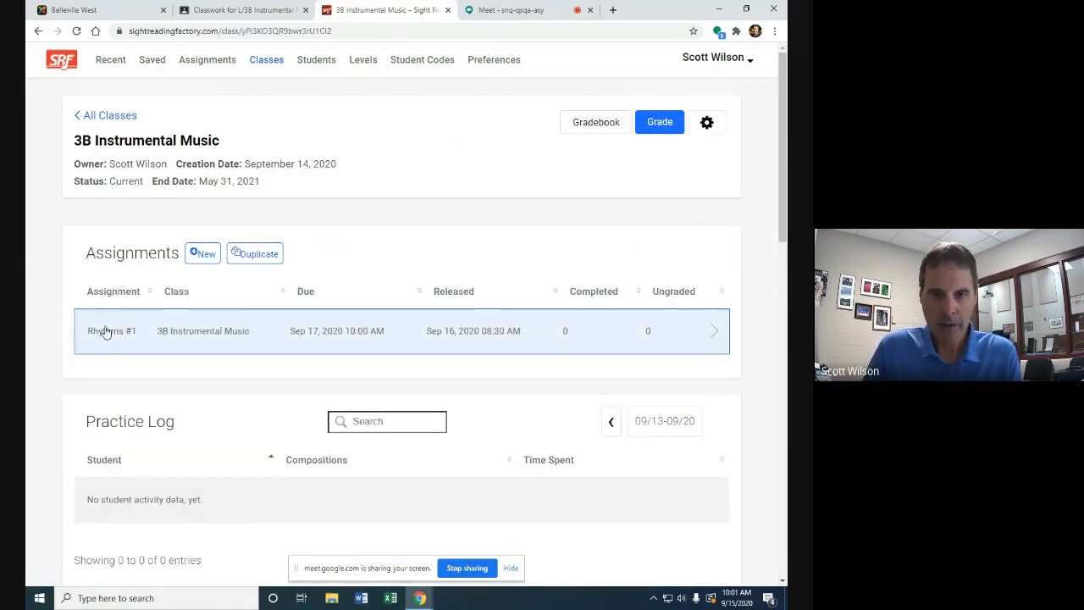
{"action": "mouse_move", "coordinate": [380, 348]}
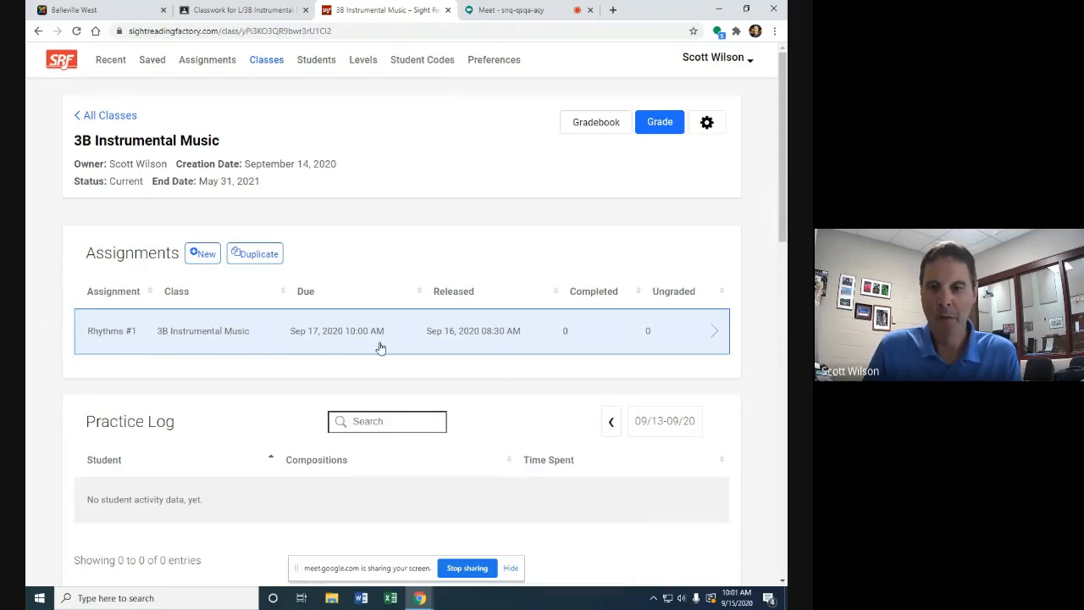
{"action": "left_click", "coordinate": [112, 331]}
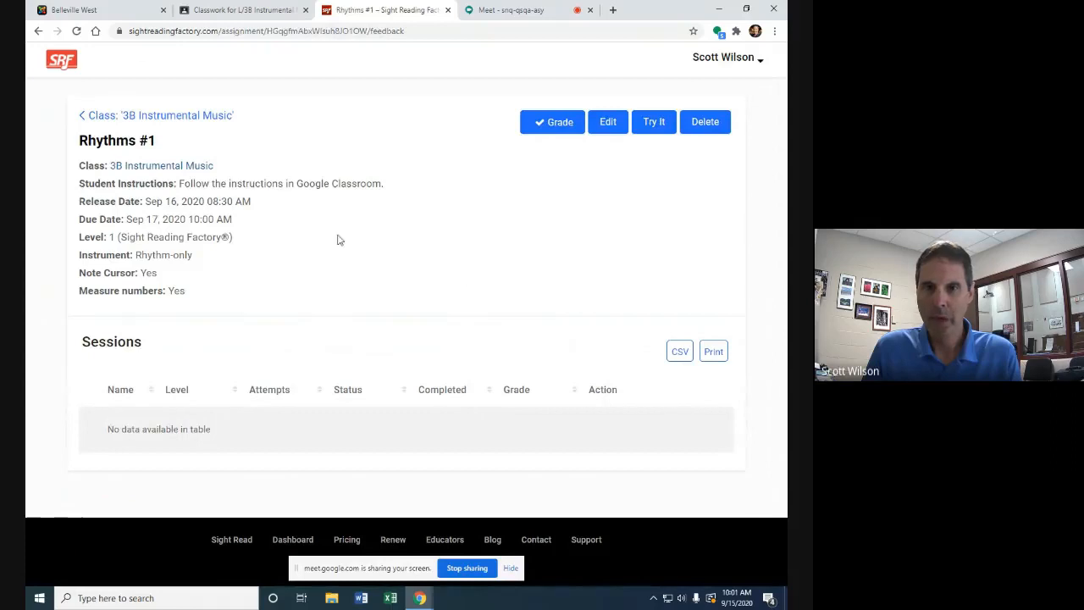
{"action": "mouse_move", "coordinate": [432, 208]}
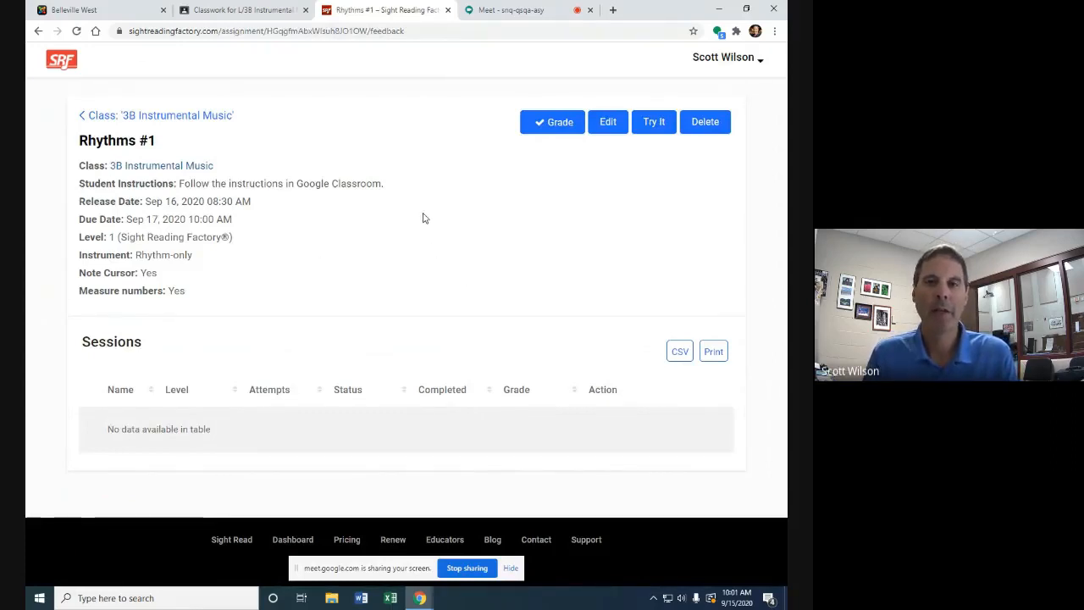
{"action": "mouse_move", "coordinate": [548, 220]}
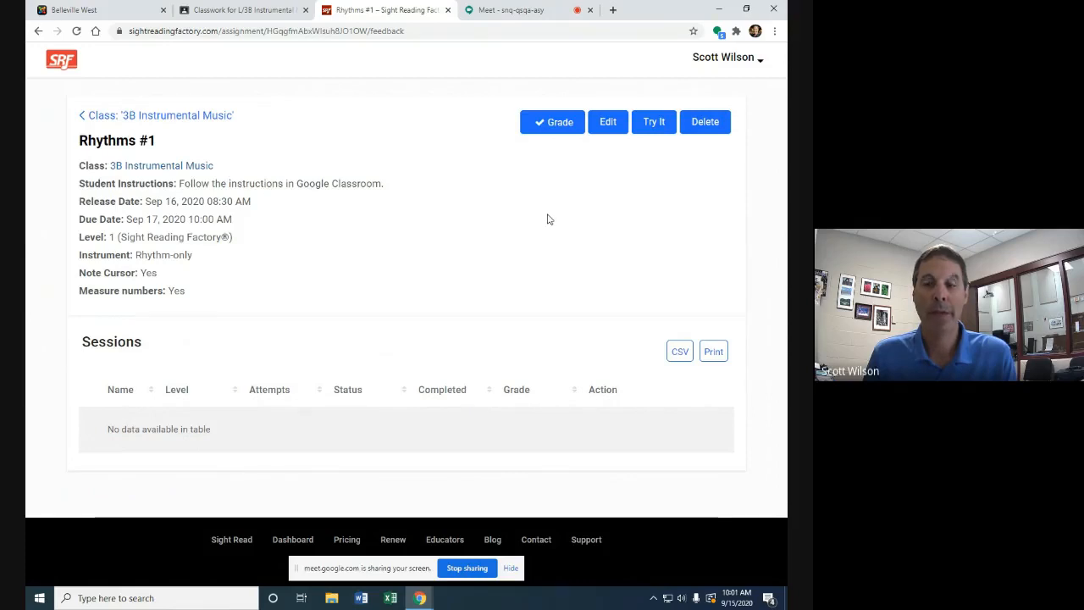
{"action": "mouse_move", "coordinate": [404, 259]}
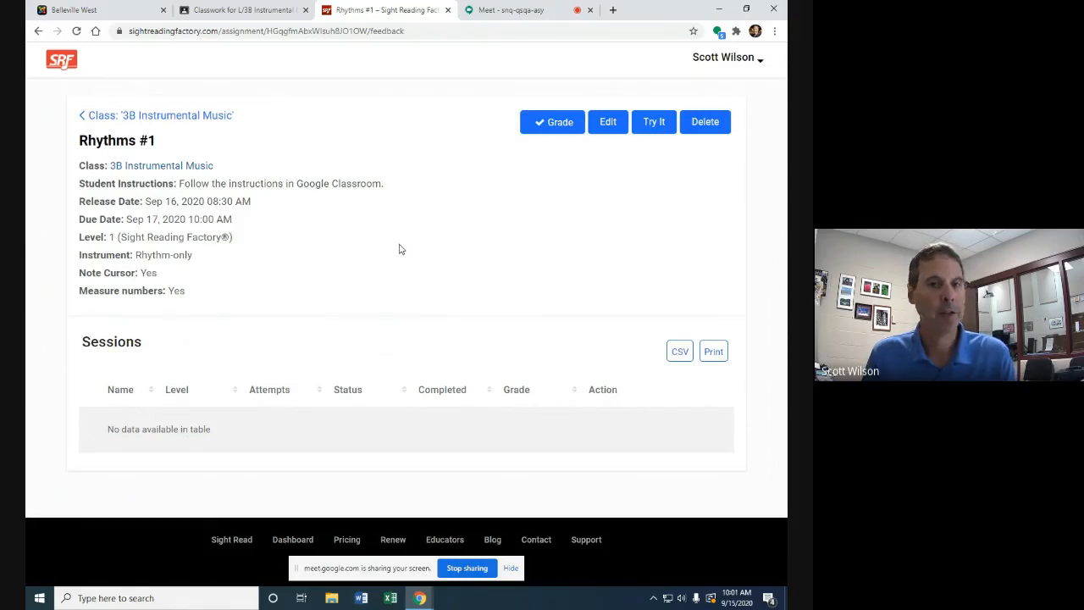
{"action": "mouse_move", "coordinate": [414, 233]}
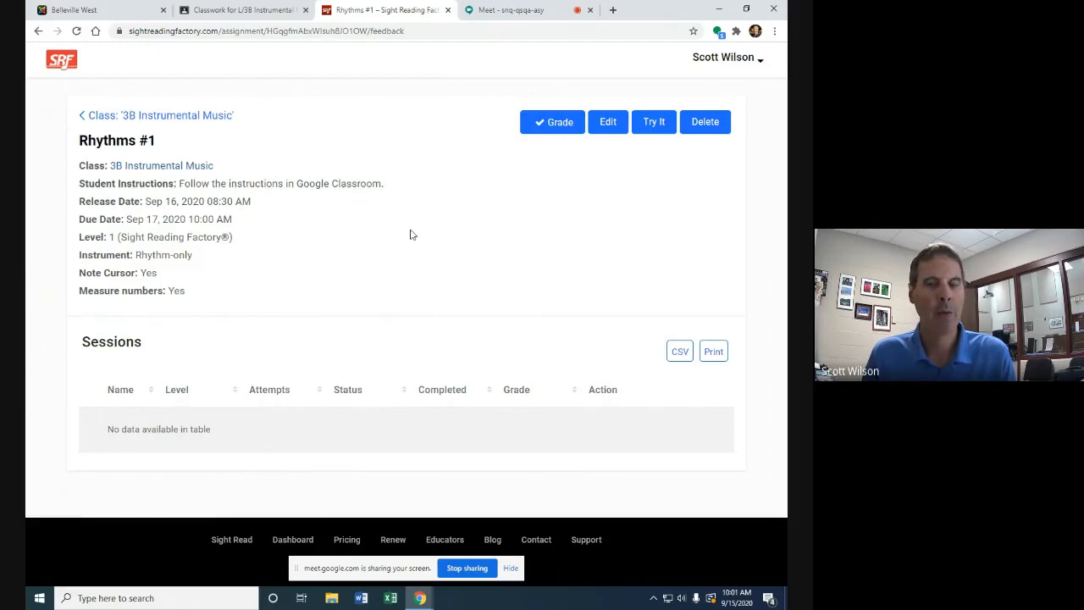
{"action": "mouse_move", "coordinate": [451, 207]}
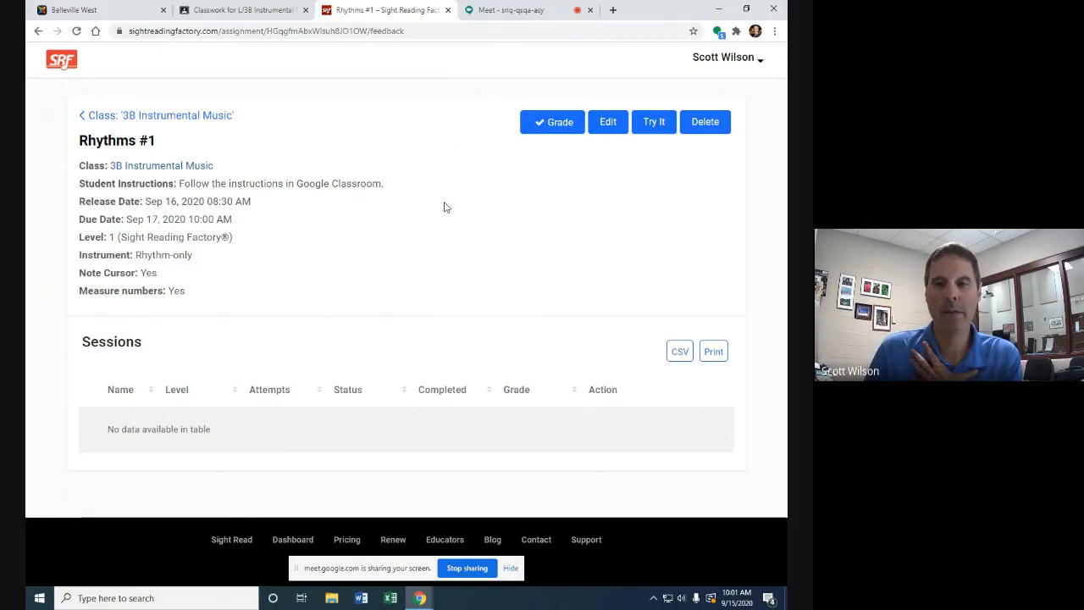
{"action": "mouse_move", "coordinate": [464, 127]}
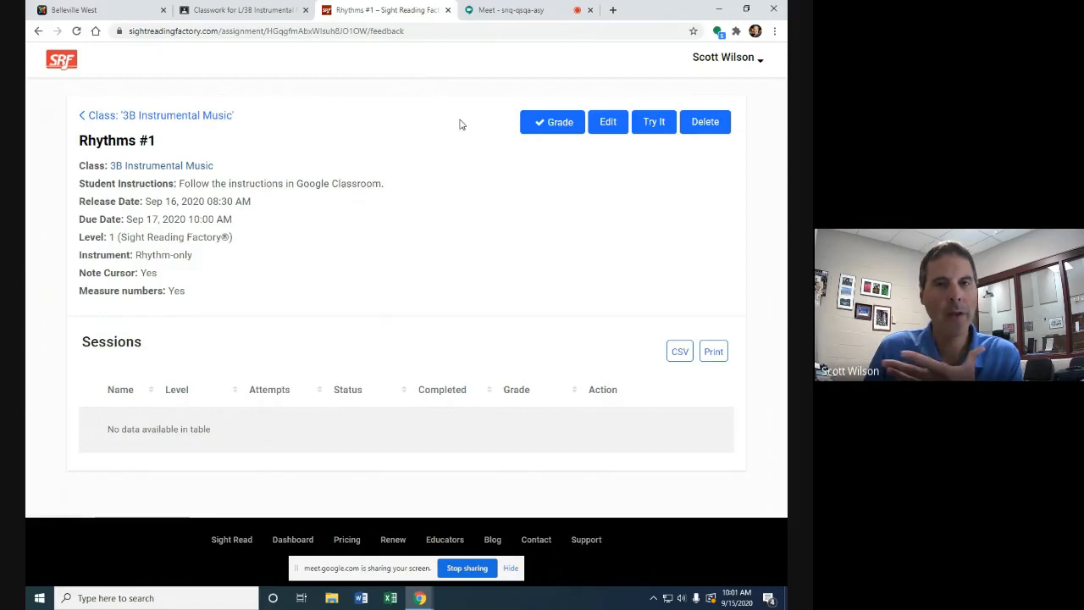
{"action": "mouse_move", "coordinate": [528, 104]}
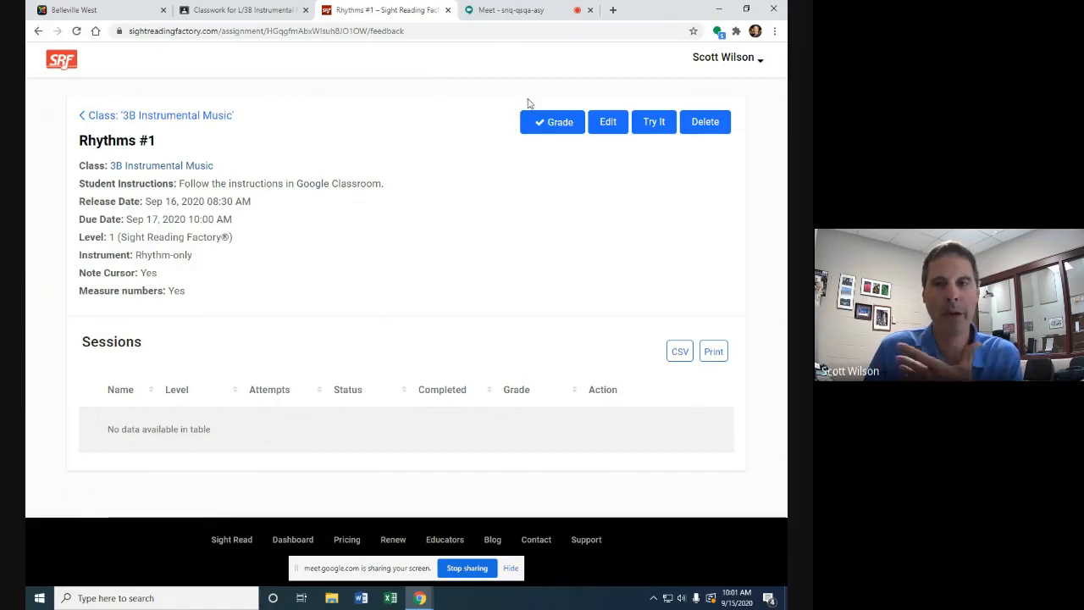
{"action": "mouse_move", "coordinate": [475, 127]}
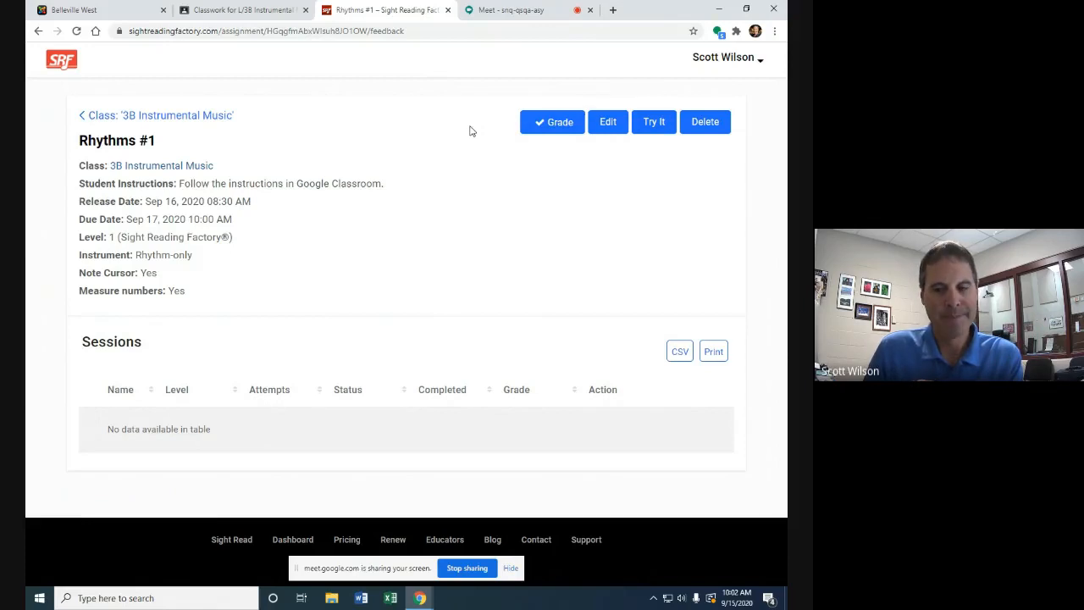
{"action": "mouse_move", "coordinate": [494, 96]}
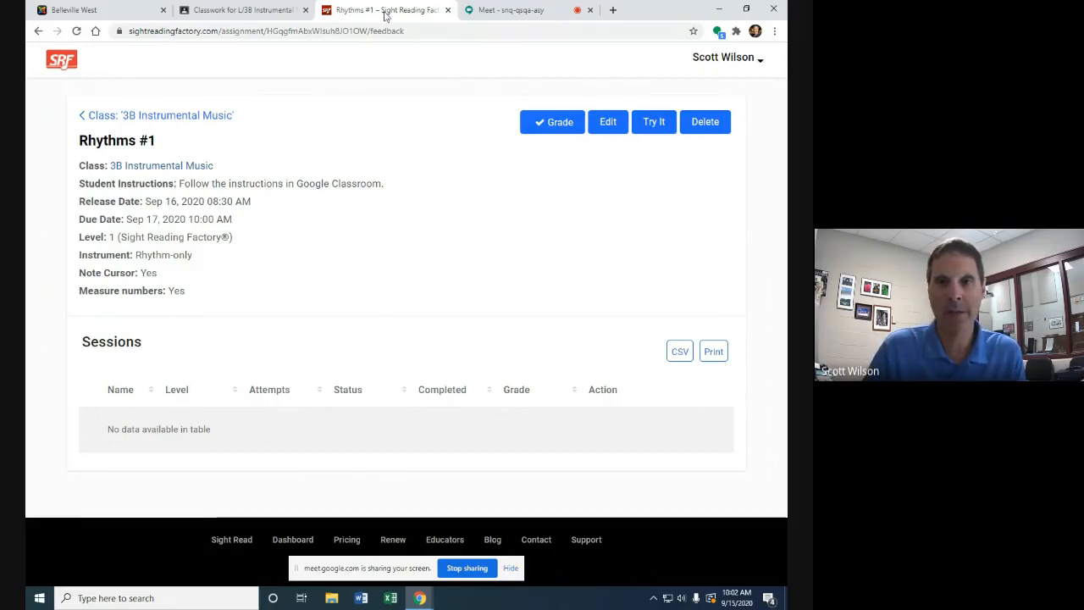
{"action": "mouse_move", "coordinate": [508, 71]}
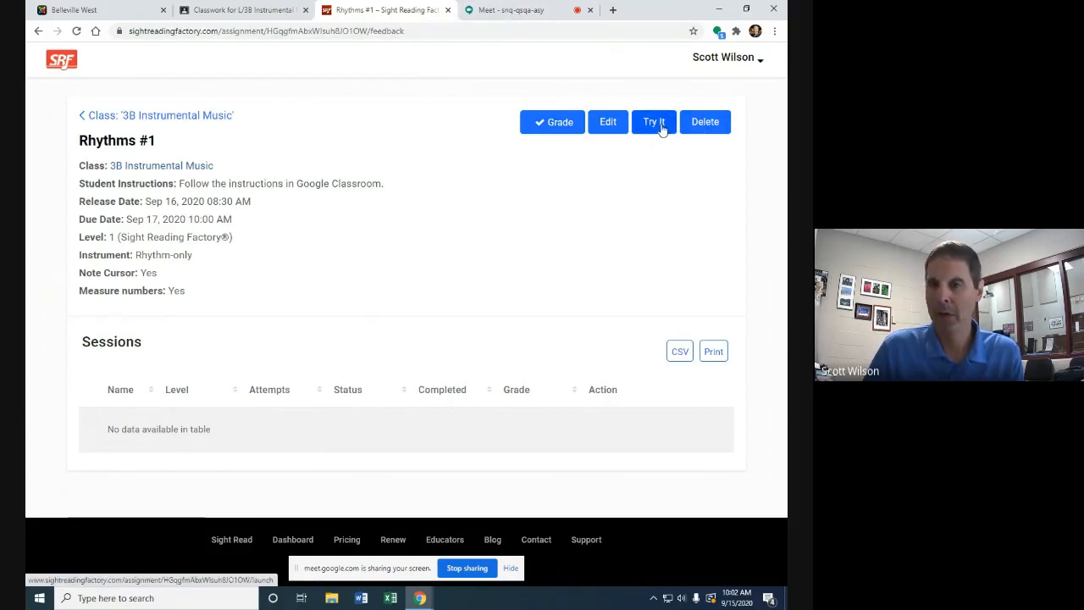
Launch Rhythms #1 via Try It, record a microphone test and play it back.
{"action": "left_click", "coordinate": [654, 122]}
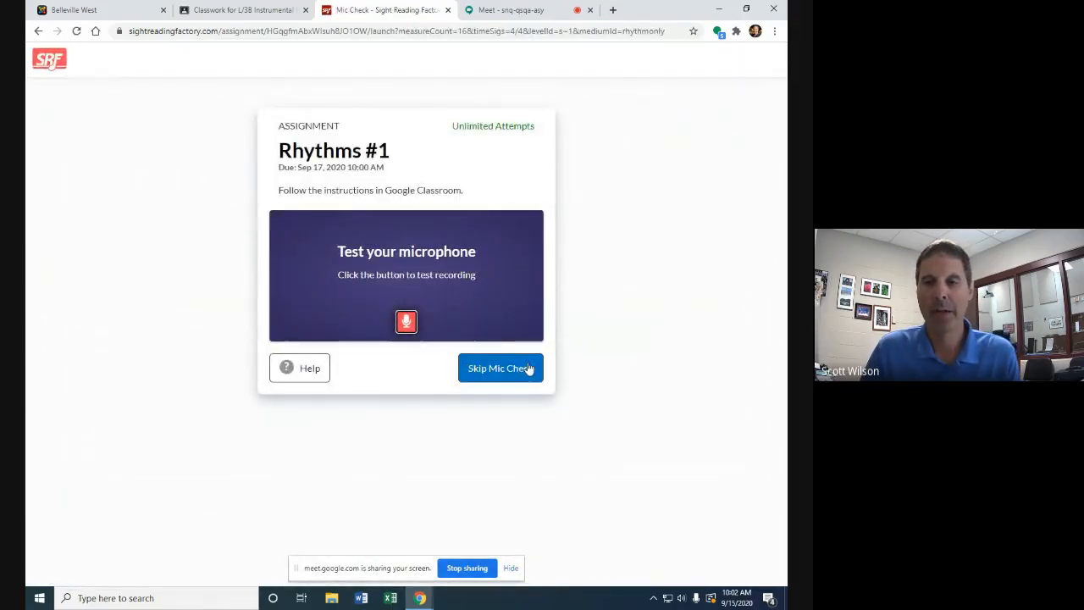
{"action": "mouse_move", "coordinate": [415, 338]}
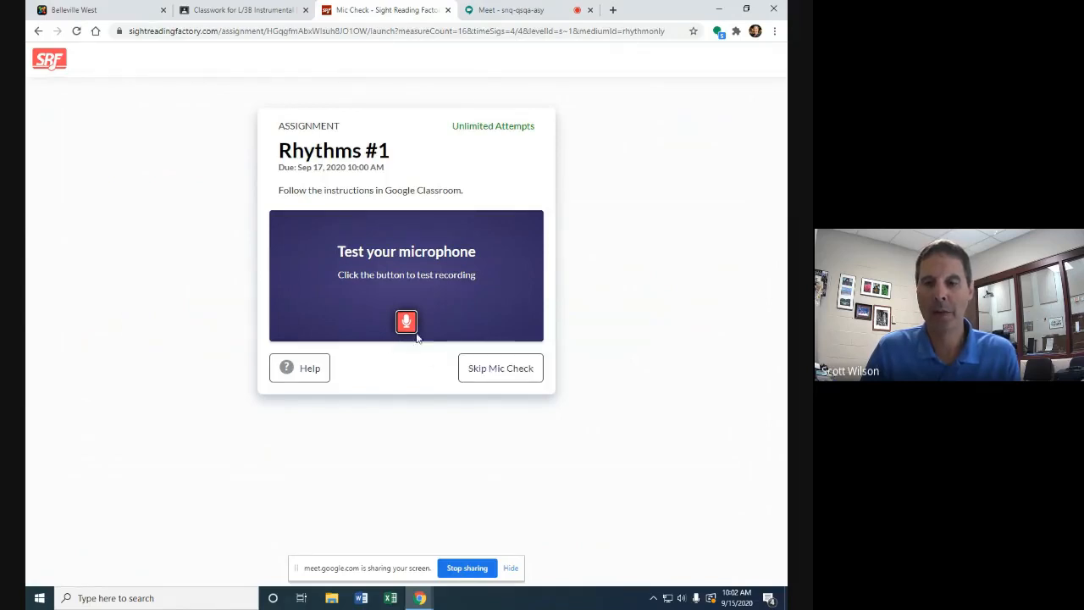
{"action": "left_click", "coordinate": [407, 322]}
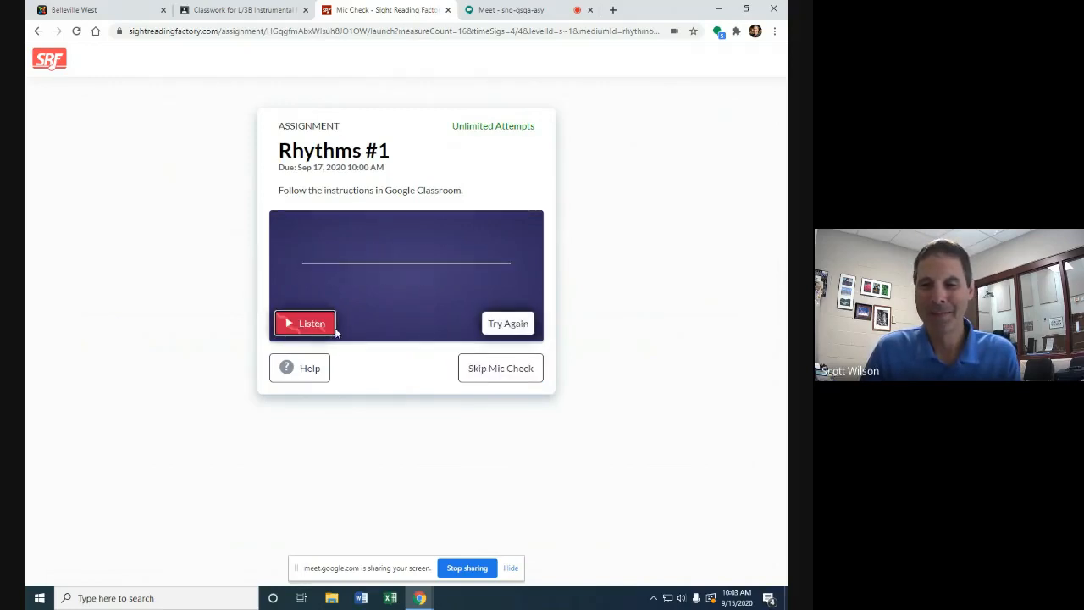
{"action": "left_click", "coordinate": [305, 322]}
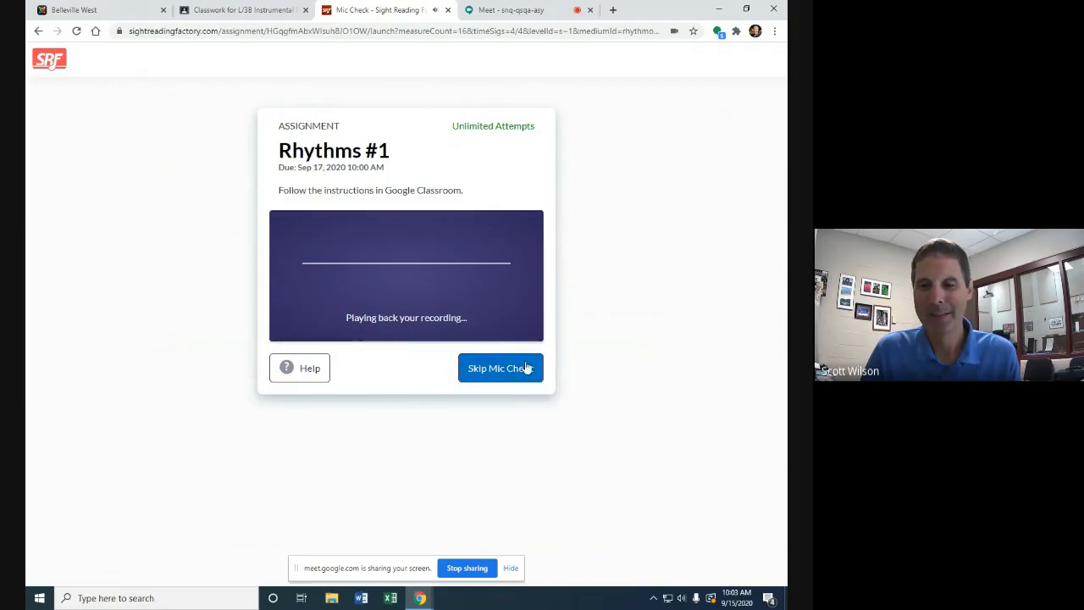
{"action": "mouse_move", "coordinate": [556, 317]}
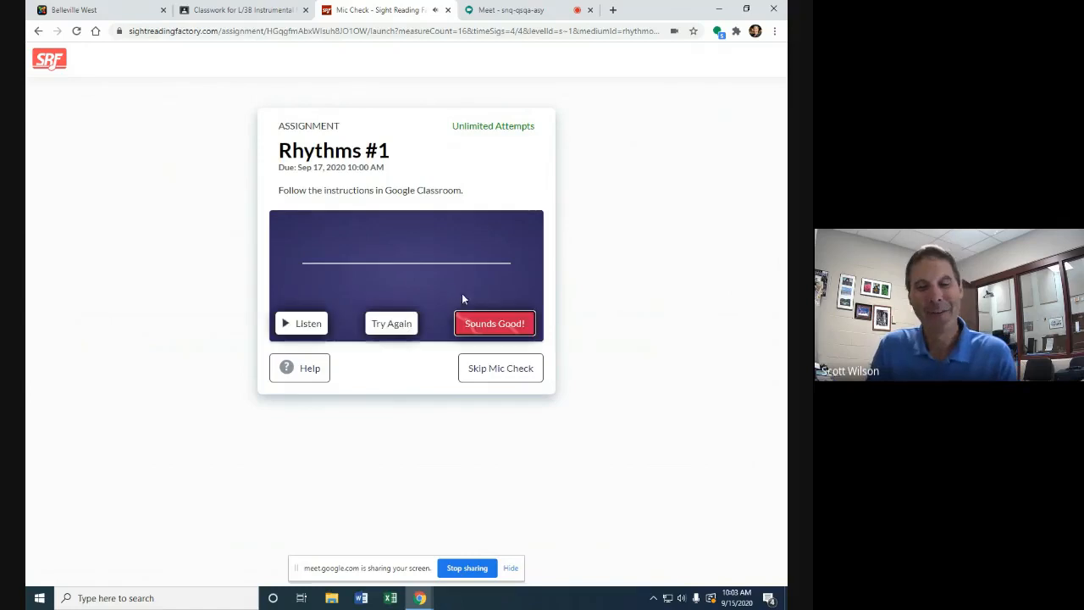
Accept the microphone test, review the settings summary and start the assignment.
{"action": "left_click", "coordinate": [494, 322]}
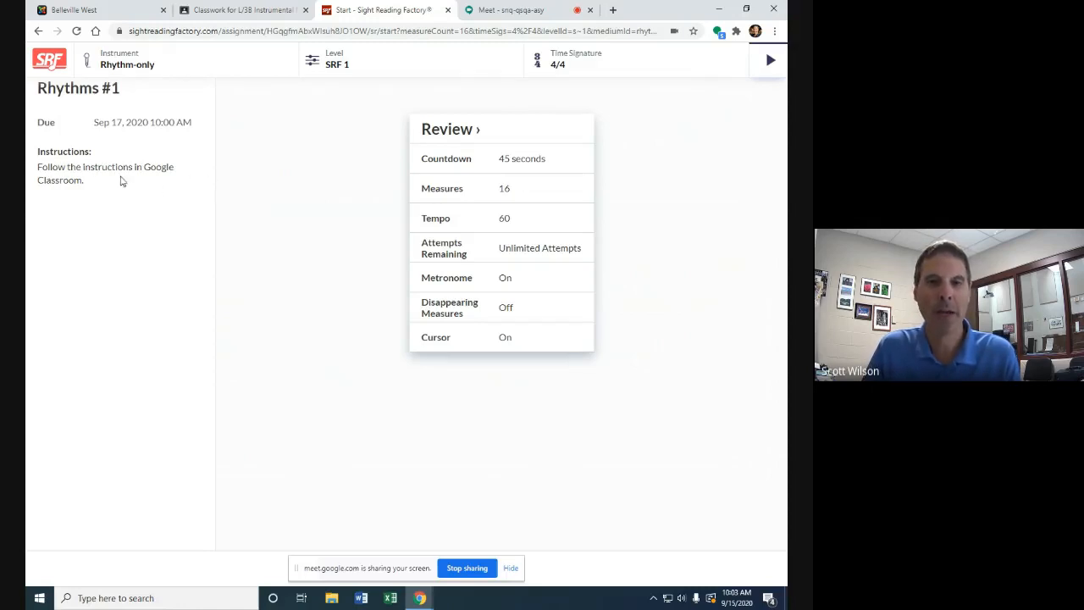
{"action": "mouse_move", "coordinate": [214, 109]}
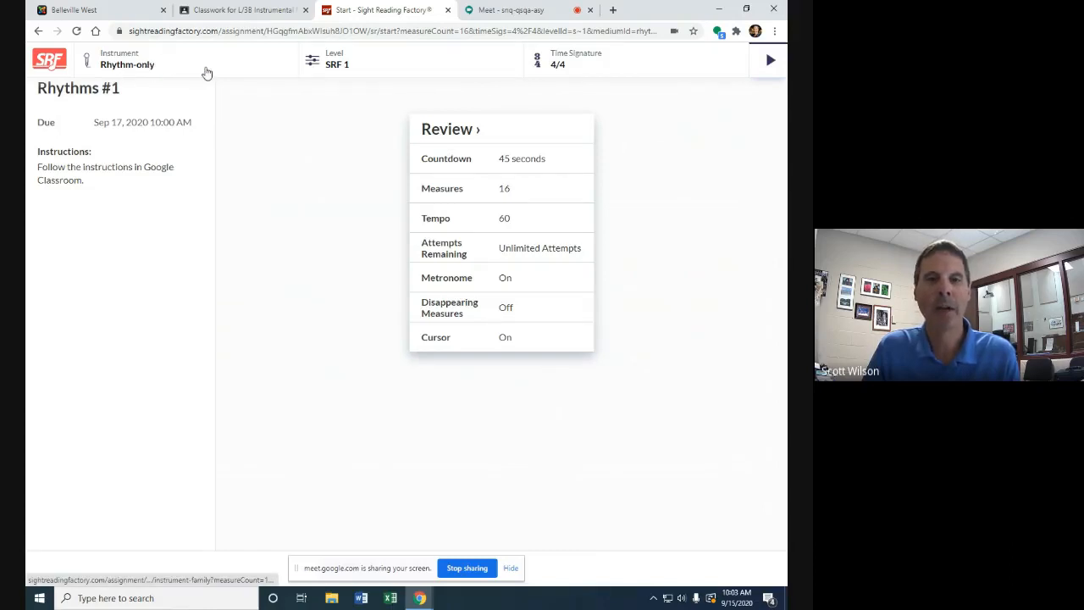
{"action": "mouse_move", "coordinate": [152, 73]}
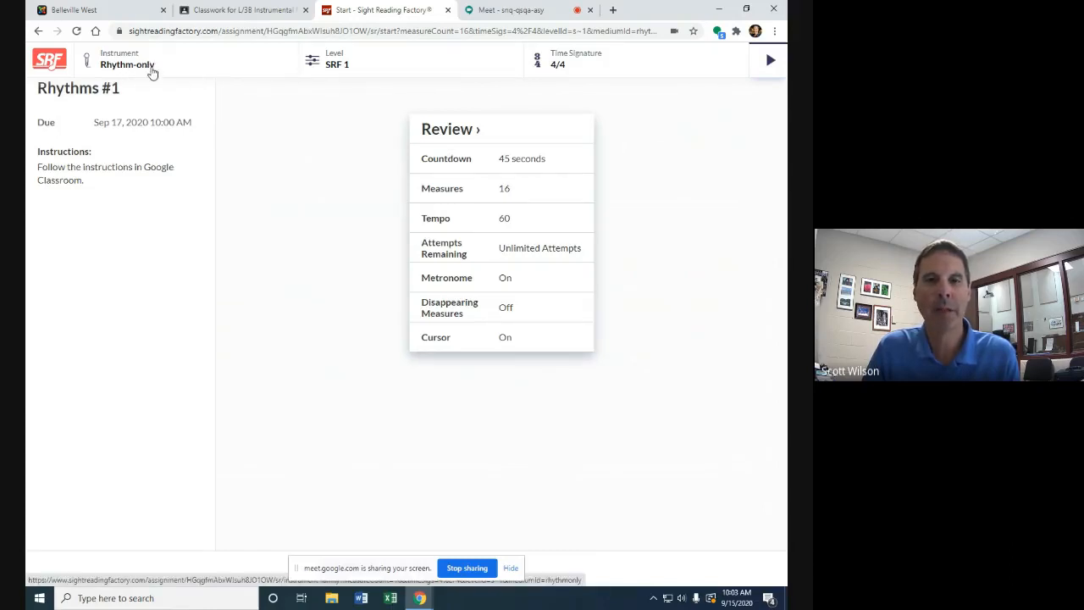
{"action": "mouse_move", "coordinate": [380, 73]}
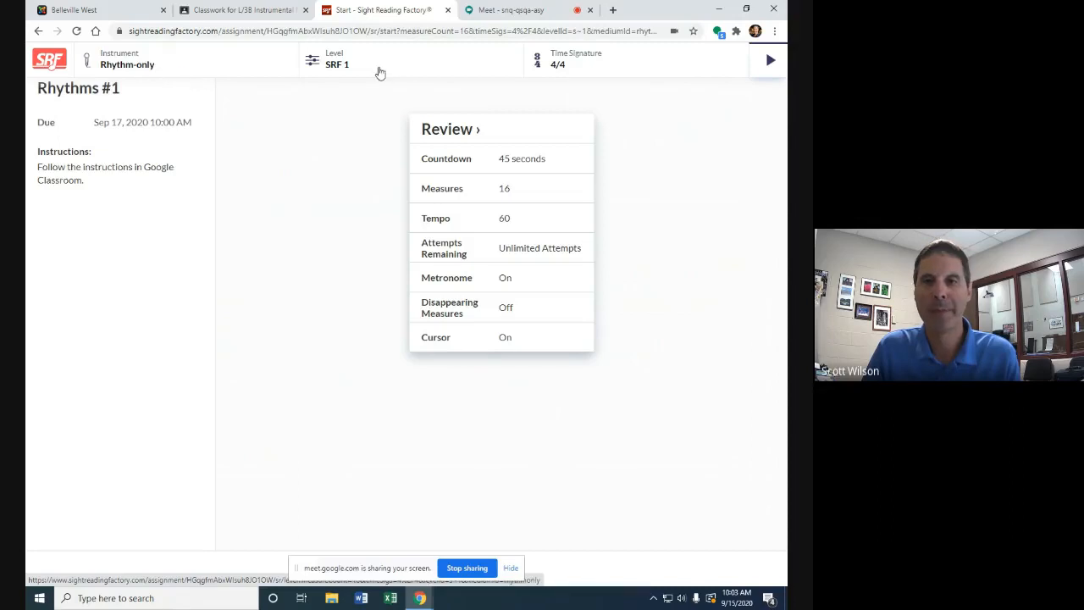
{"action": "mouse_move", "coordinate": [390, 75]}
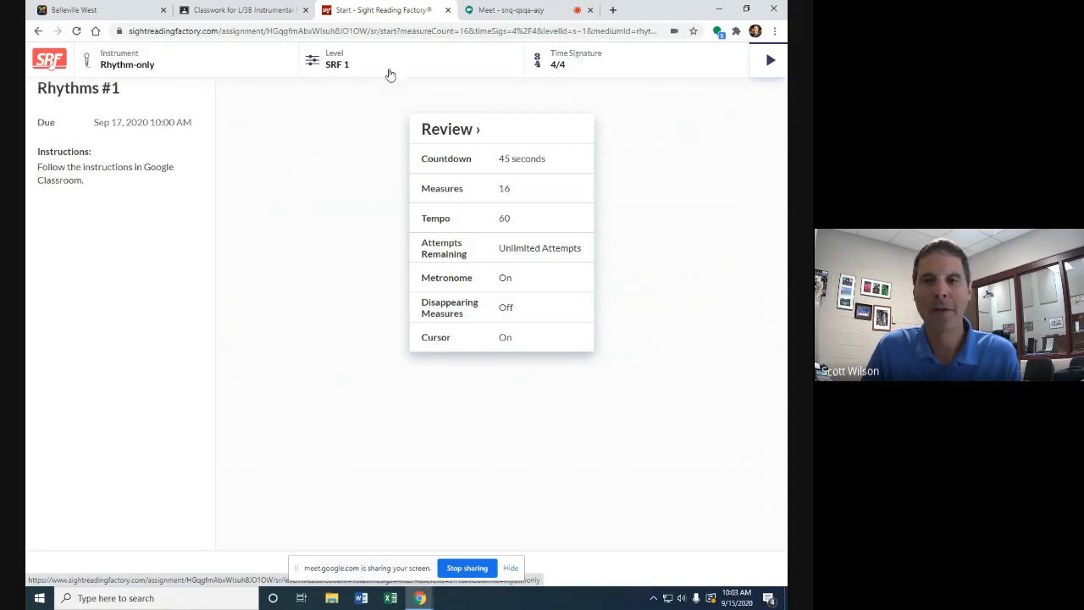
{"action": "mouse_move", "coordinate": [576, 81]}
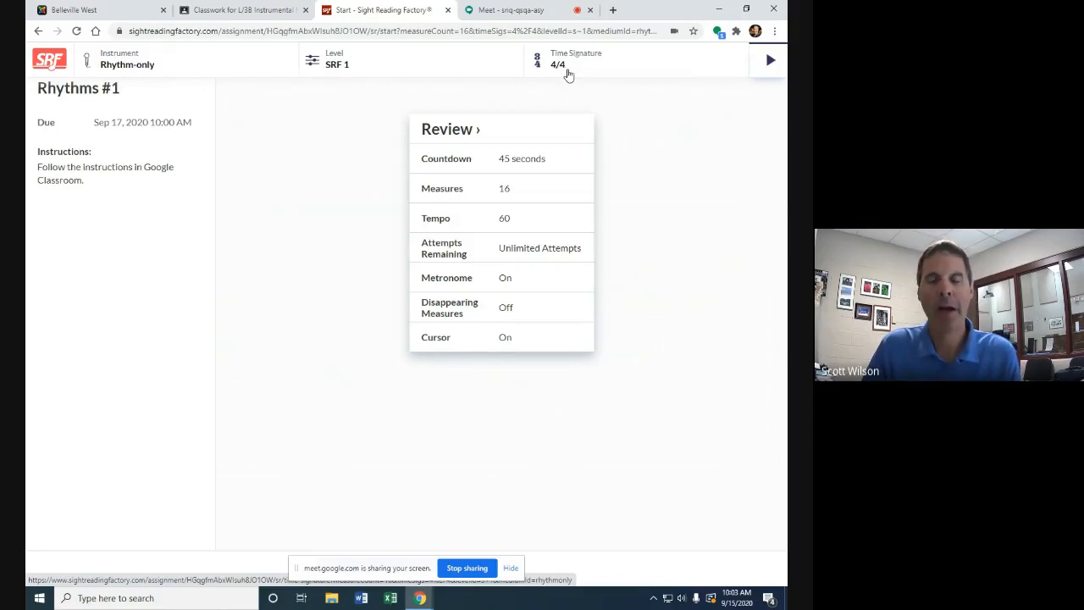
{"action": "mouse_move", "coordinate": [627, 86]}
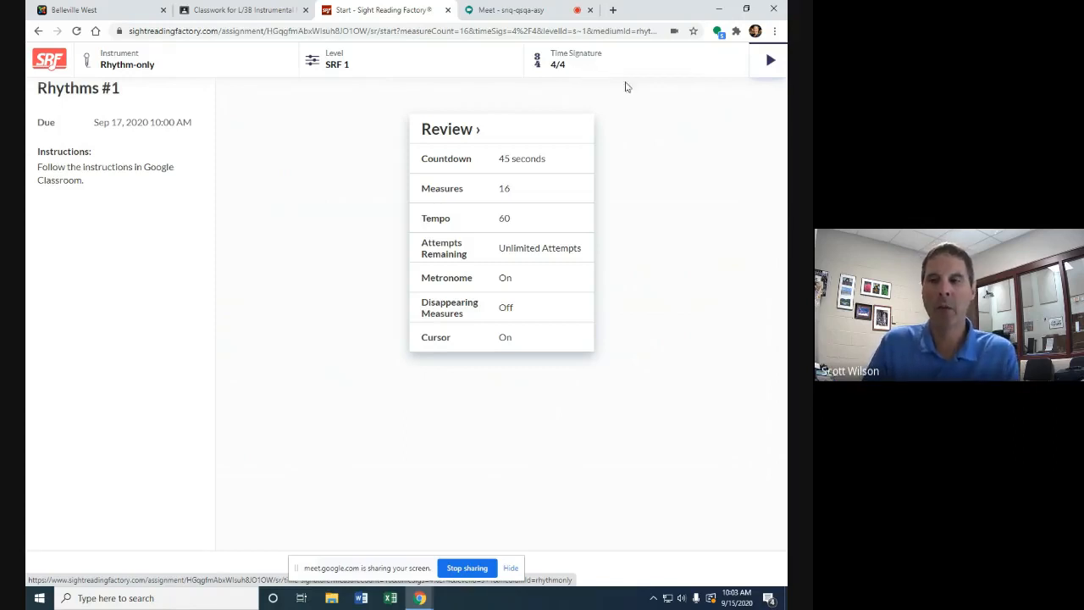
{"action": "mouse_move", "coordinate": [718, 159]}
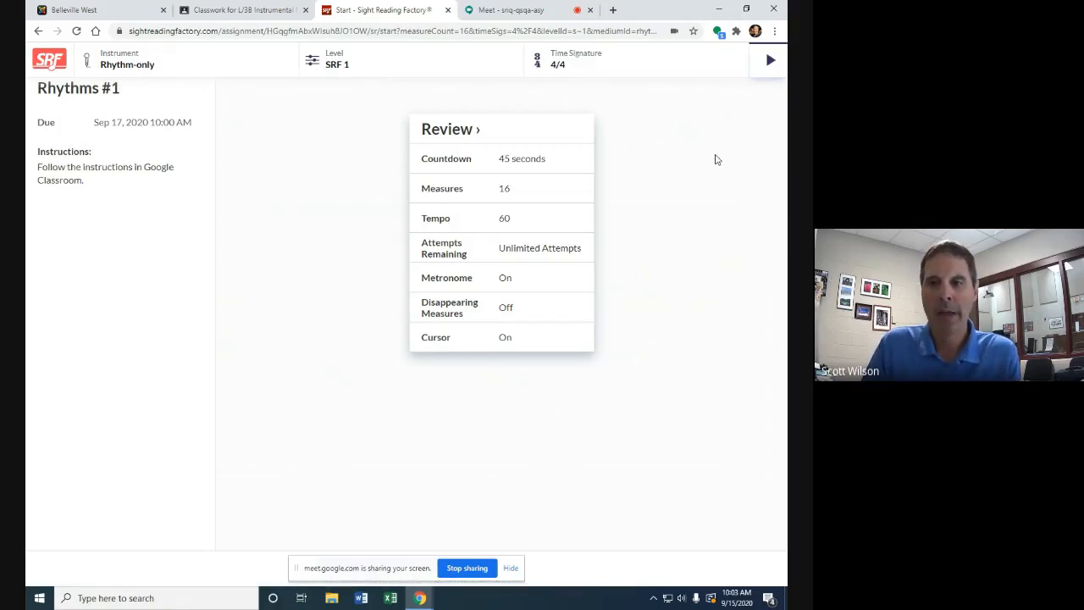
{"action": "mouse_move", "coordinate": [667, 261]}
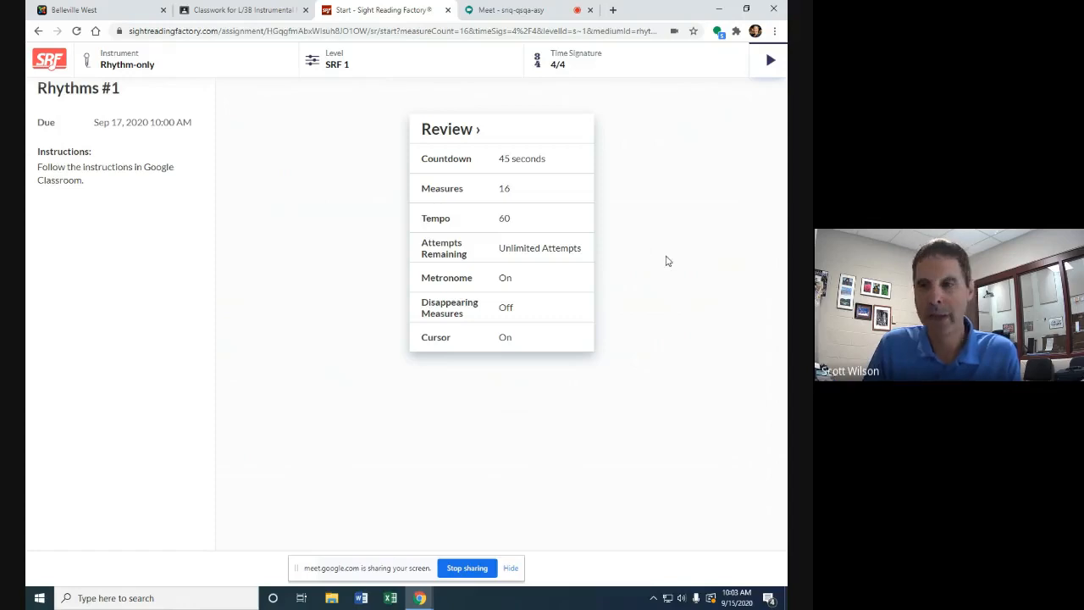
{"action": "mouse_move", "coordinate": [640, 219]}
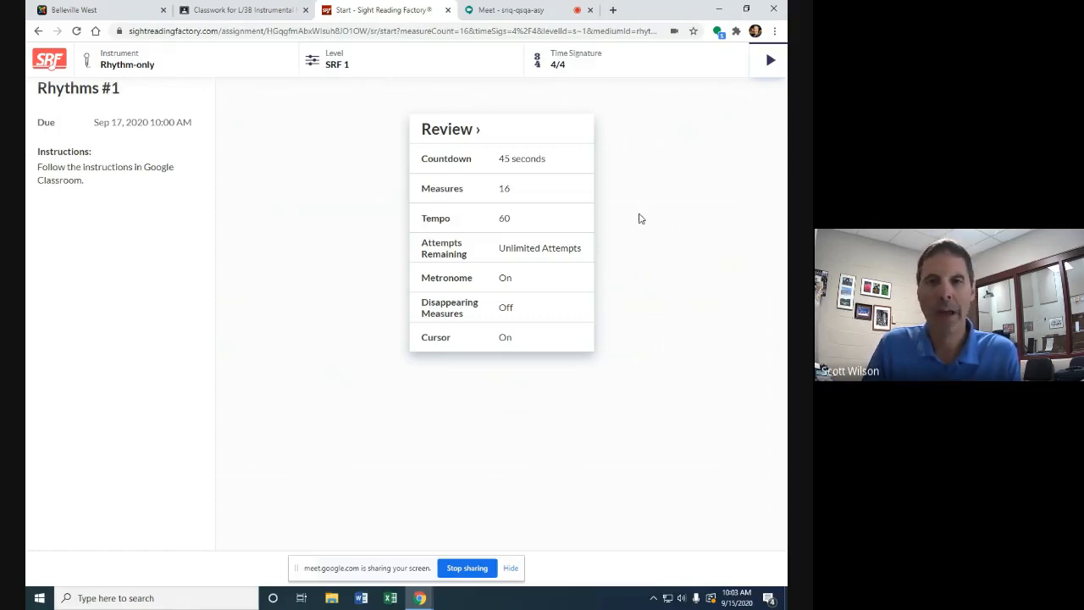
{"action": "mouse_move", "coordinate": [664, 214]}
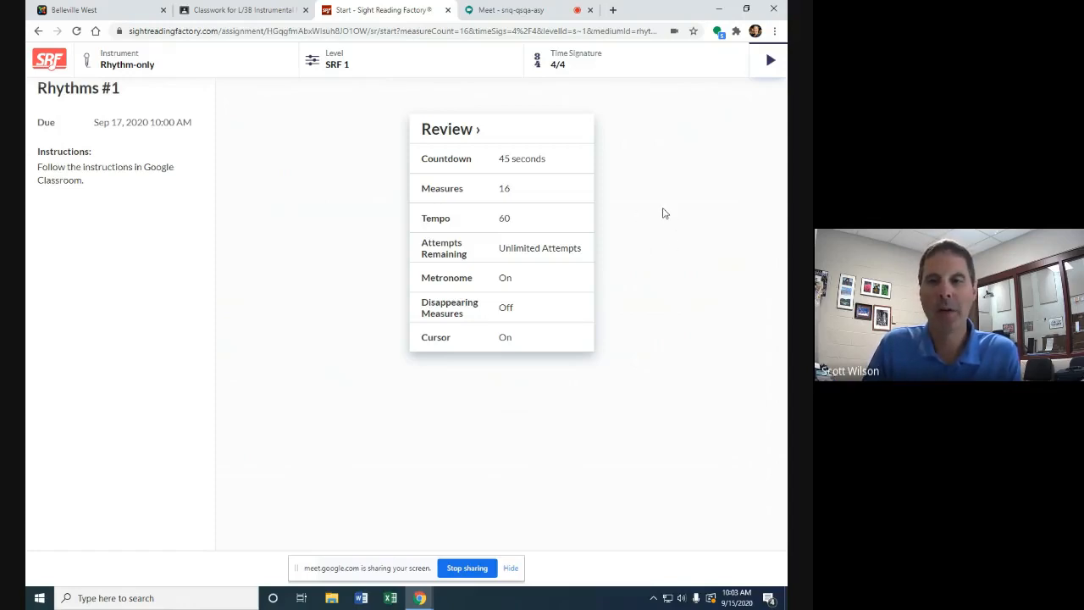
{"action": "mouse_move", "coordinate": [556, 139]}
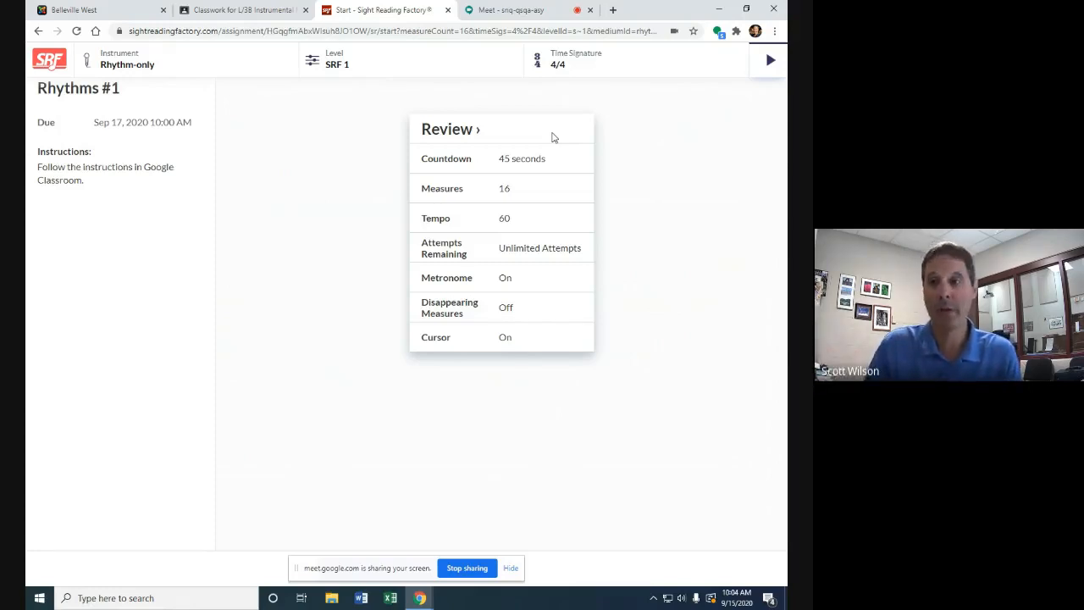
{"action": "mouse_move", "coordinate": [400, 447]}
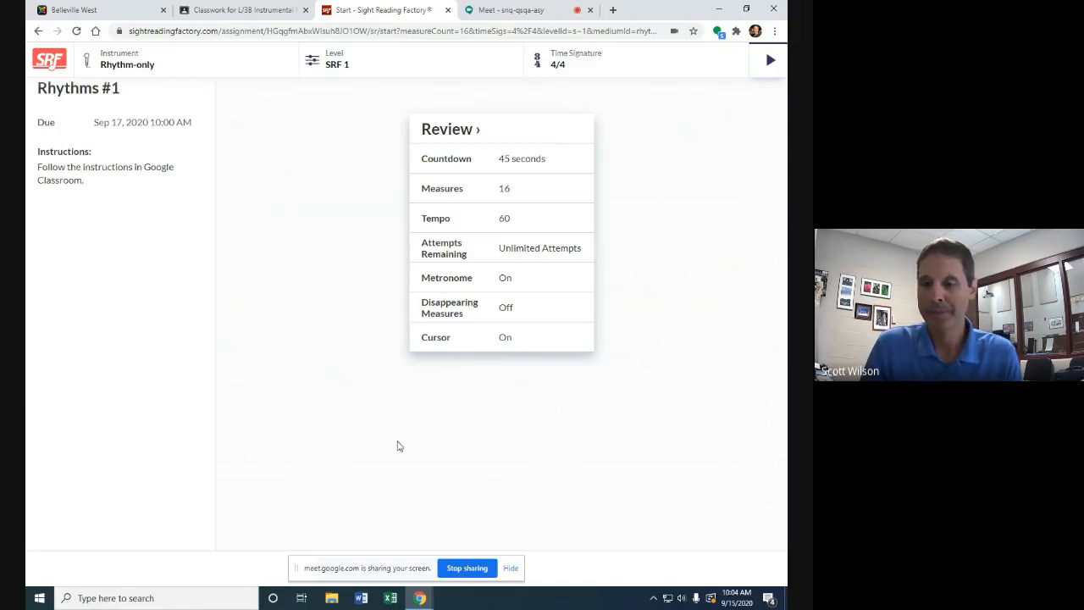
{"action": "mouse_move", "coordinate": [369, 298]}
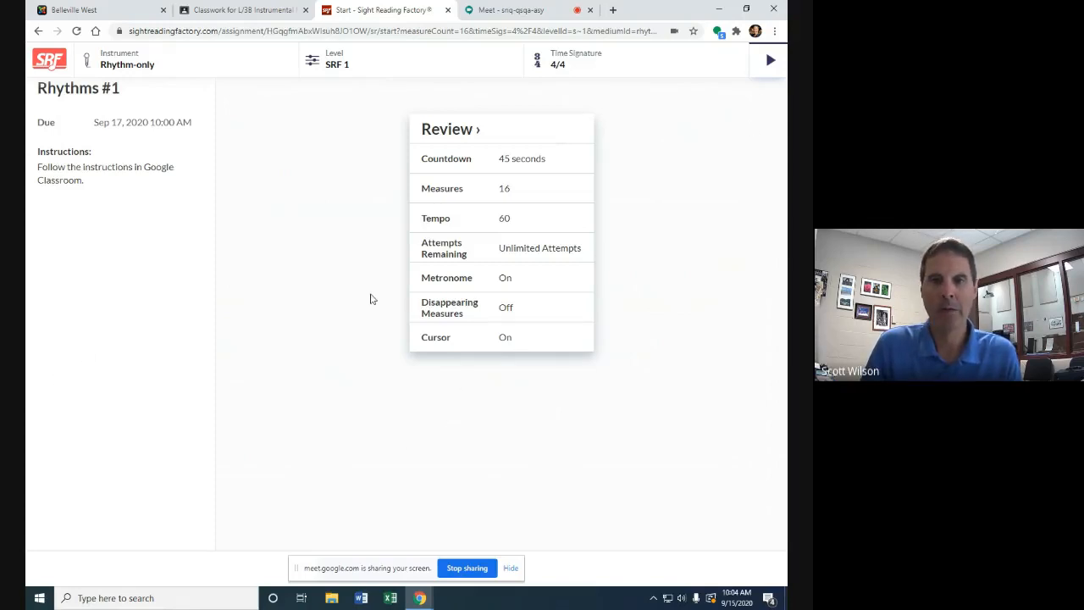
{"action": "mouse_move", "coordinate": [730, 244]}
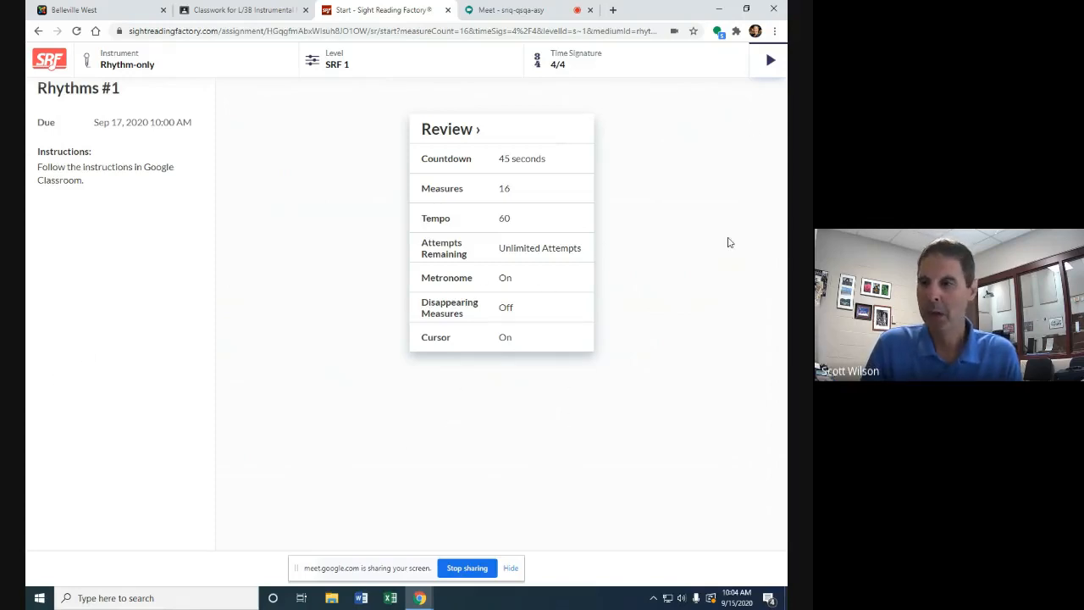
{"action": "mouse_move", "coordinate": [541, 569]}
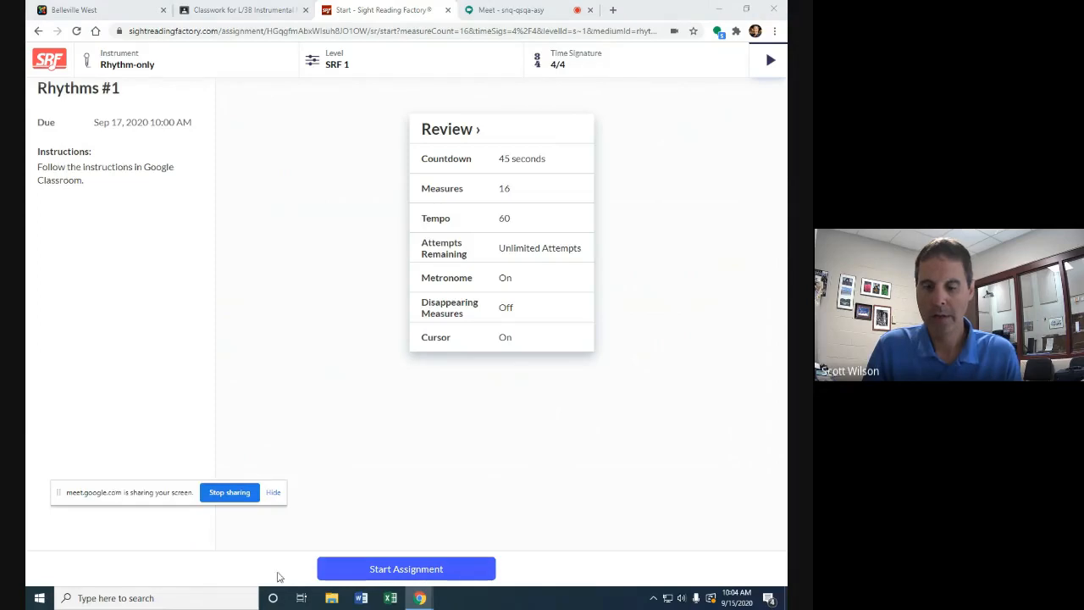
{"action": "mouse_move", "coordinate": [471, 477]}
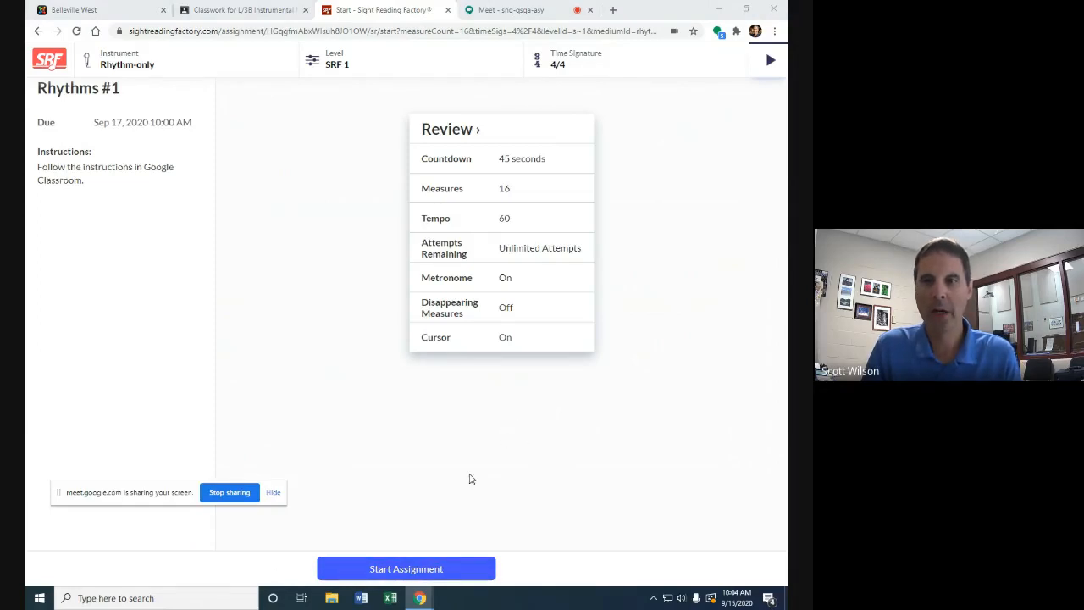
{"action": "left_click", "coordinate": [406, 569]}
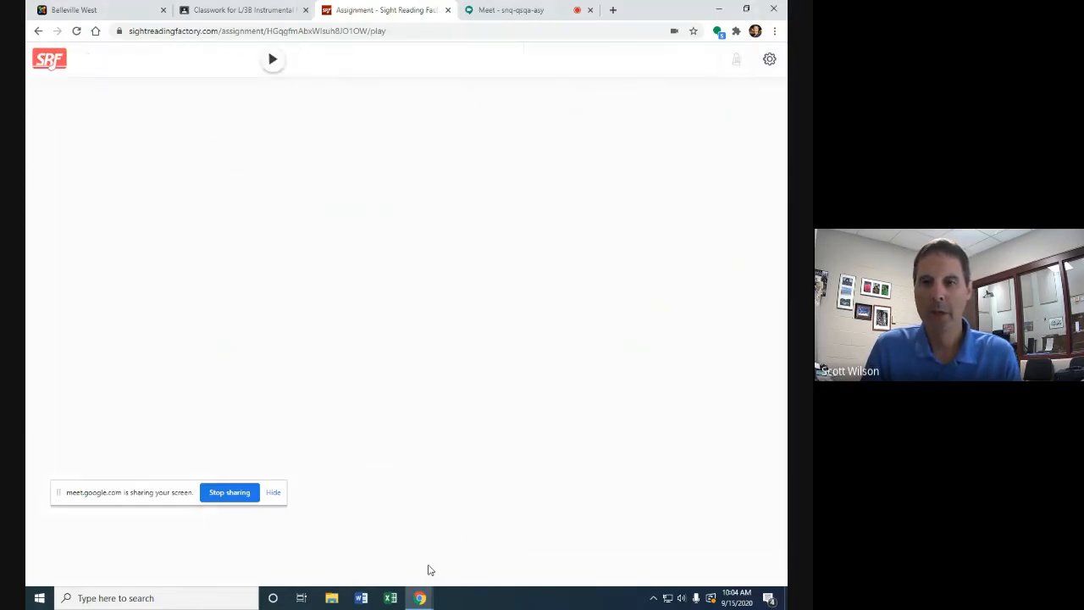
Load the 16-measure rhythm exercise and study it during the 45-second countdown.
{"action": "left_click", "coordinate": [271, 59]}
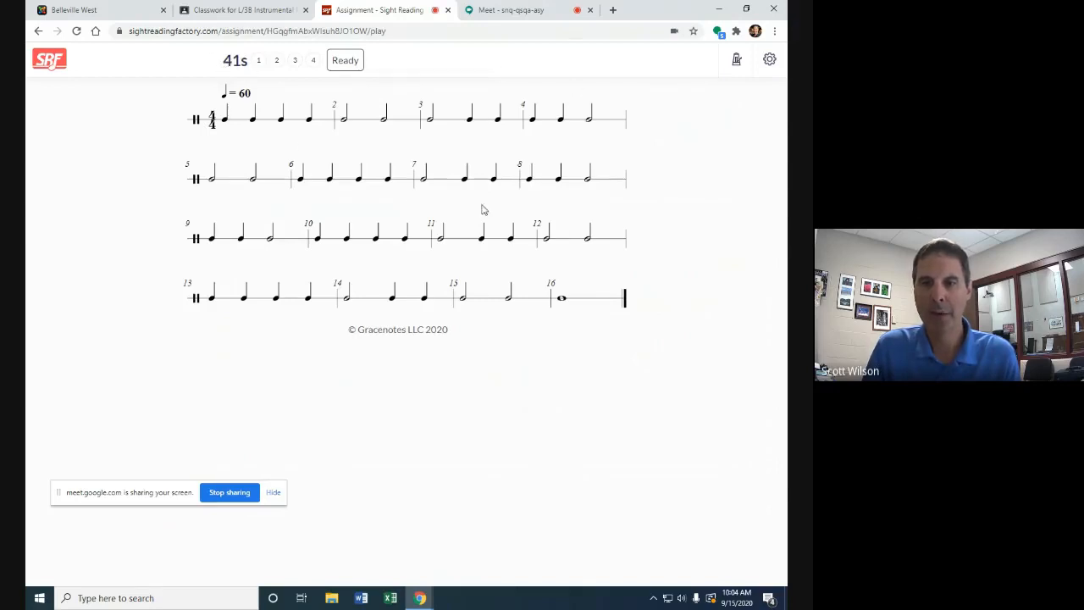
{"action": "mouse_move", "coordinate": [308, 186]}
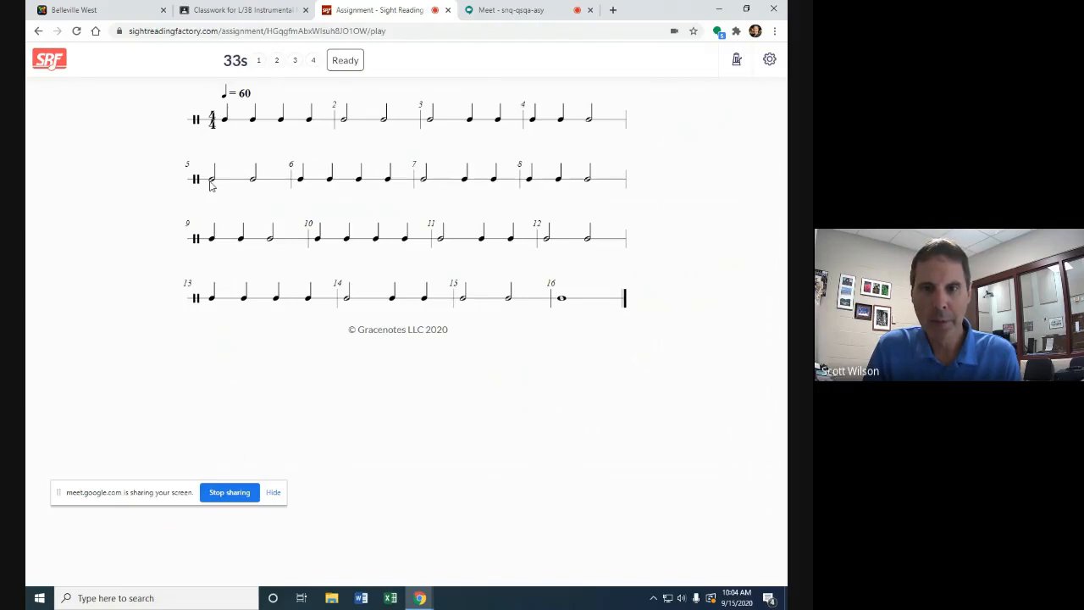
{"action": "mouse_move", "coordinate": [488, 161]}
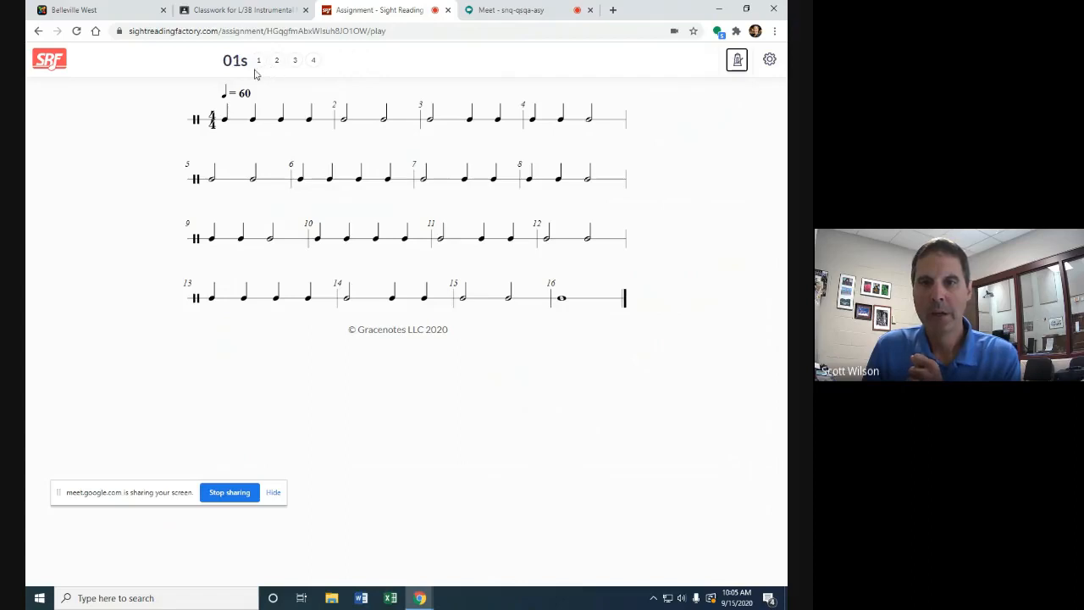
Start recording the Rhythms #1 performance after the Set/Go count-in.
{"action": "left_click", "coordinate": [258, 61]}
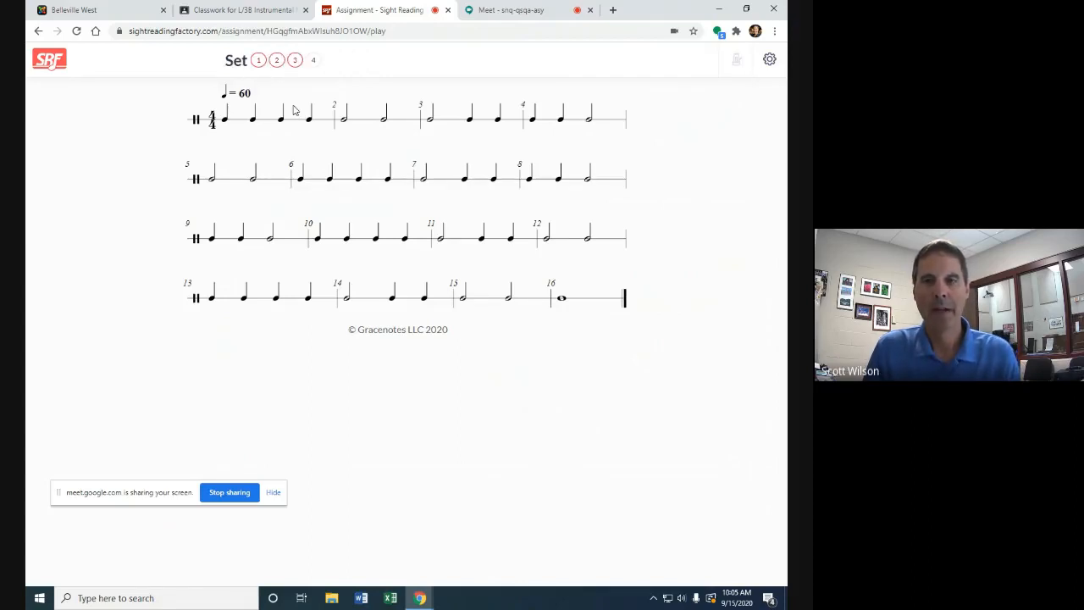
{"action": "left_click", "coordinate": [312, 59]}
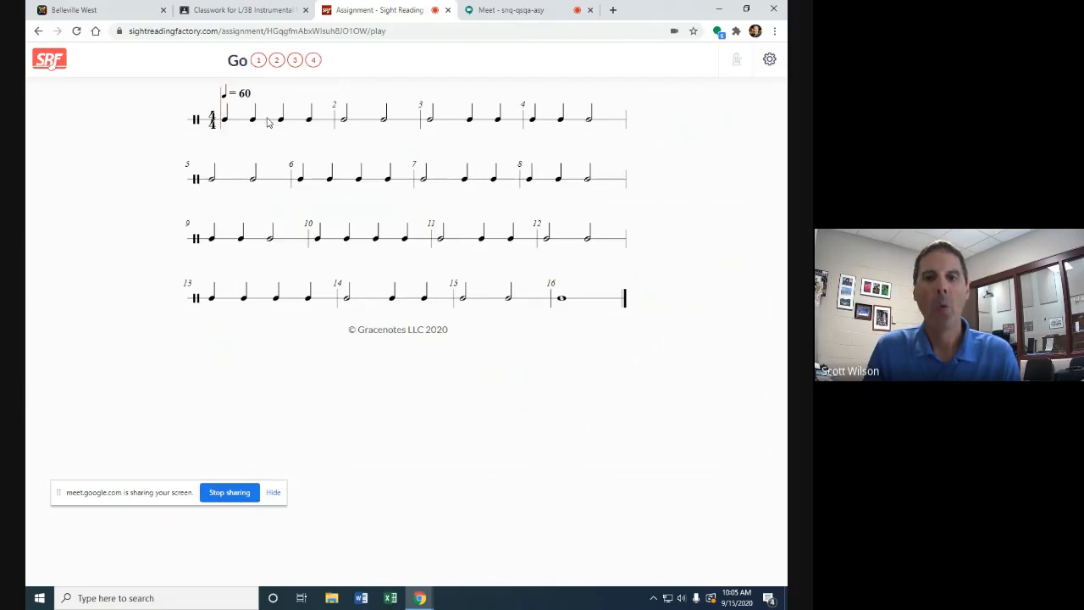
{"action": "left_click", "coordinate": [237, 61]}
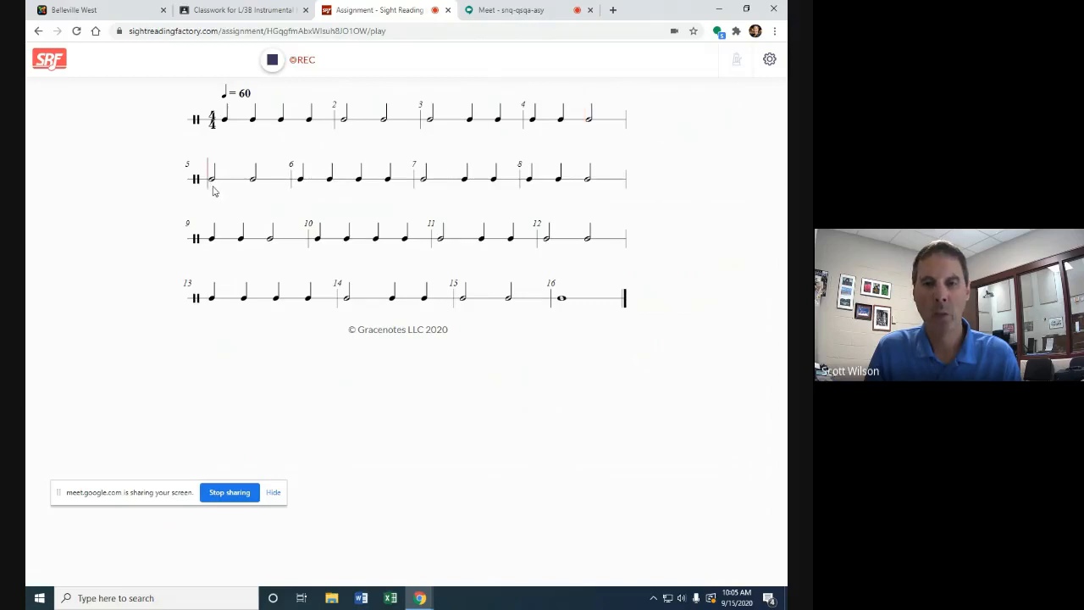
{"action": "mouse_move", "coordinate": [259, 197]}
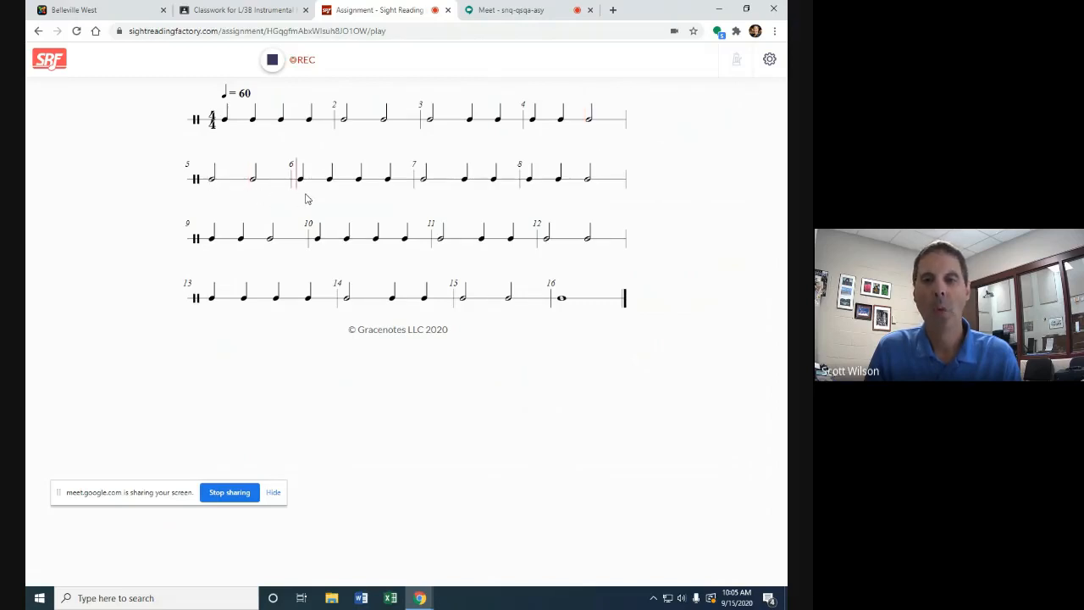
{"action": "mouse_move", "coordinate": [366, 197]}
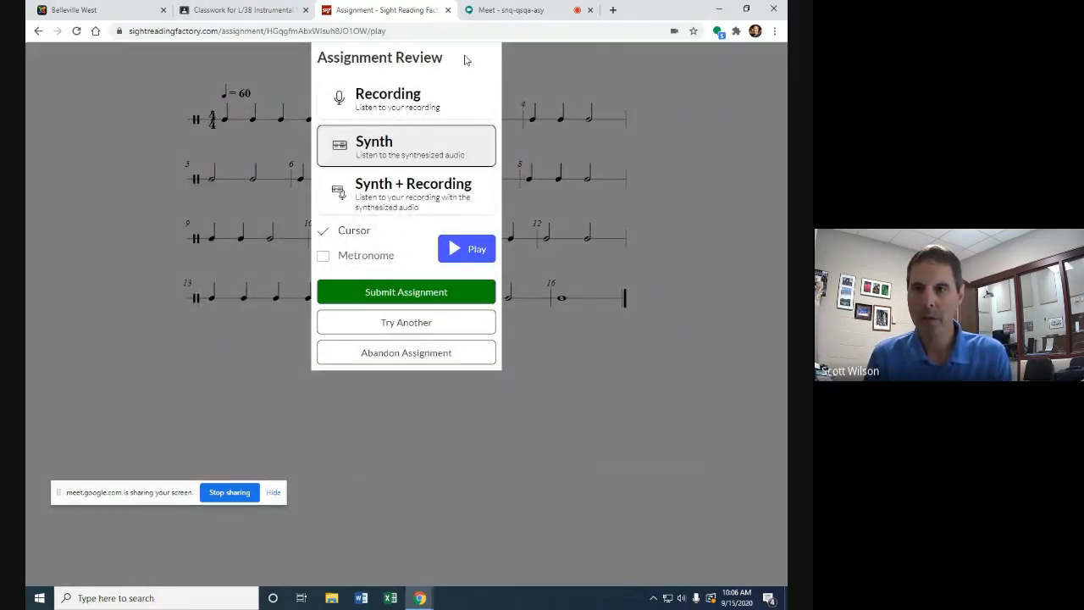
{"action": "mouse_move", "coordinate": [593, 258]}
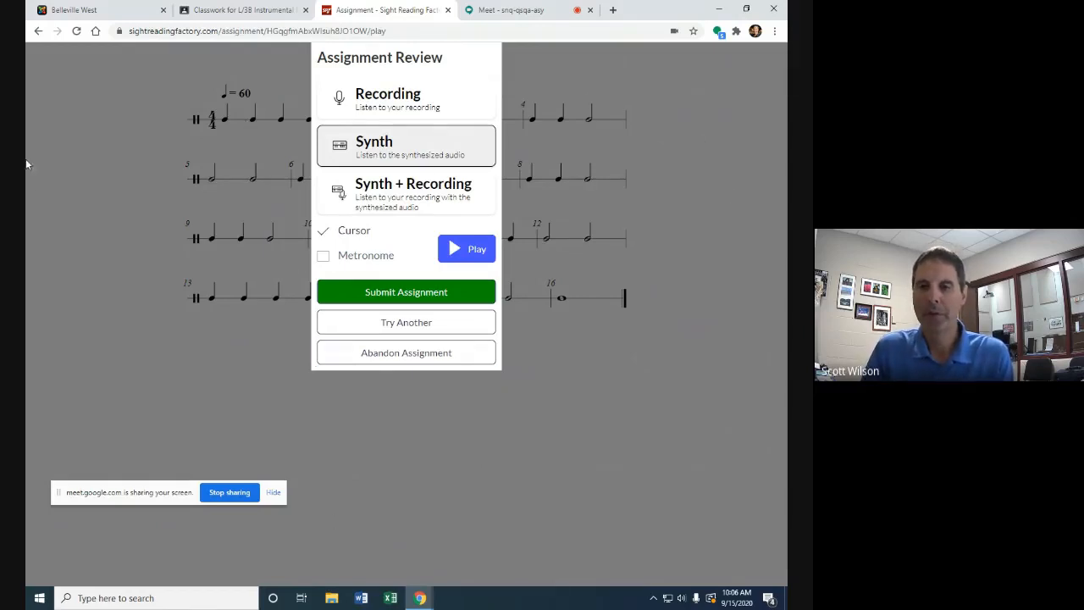
{"action": "mouse_move", "coordinate": [180, 120]}
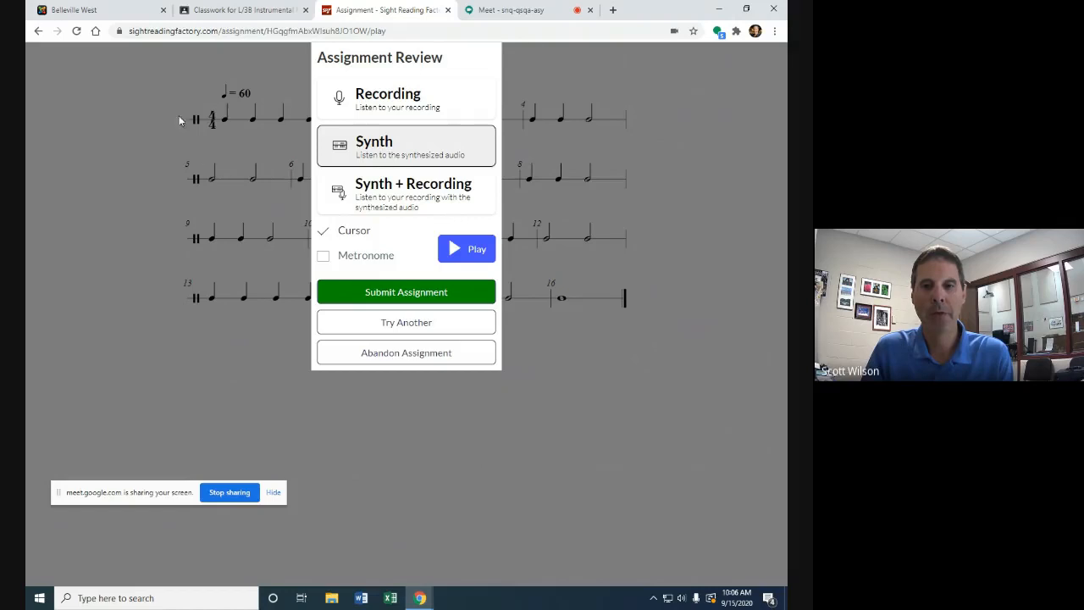
{"action": "mouse_move", "coordinate": [619, 119]}
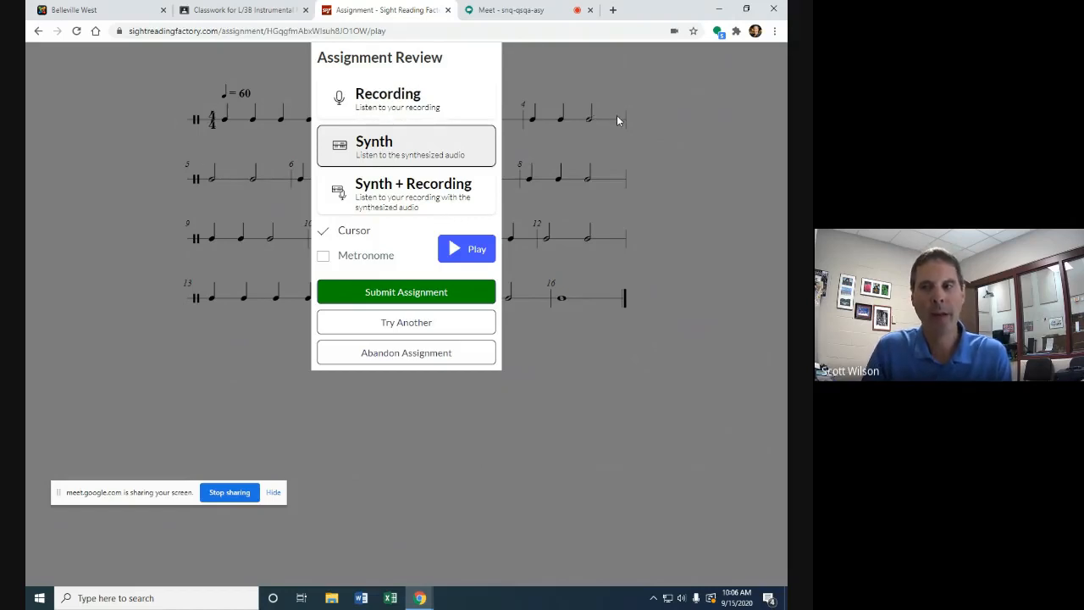
{"action": "mouse_move", "coordinate": [658, 120]}
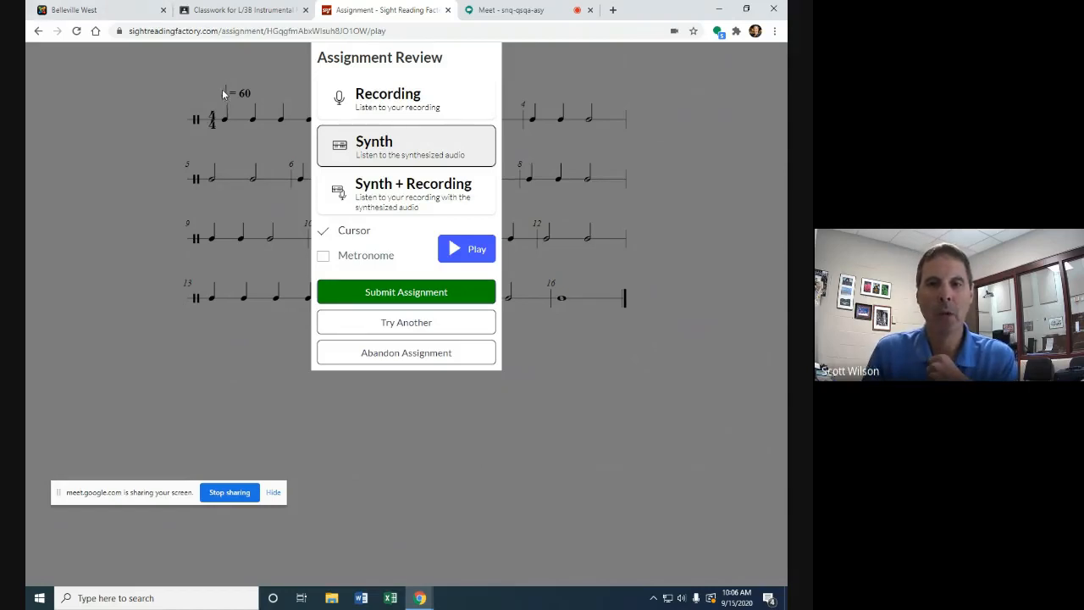
{"action": "mouse_move", "coordinate": [268, 355]}
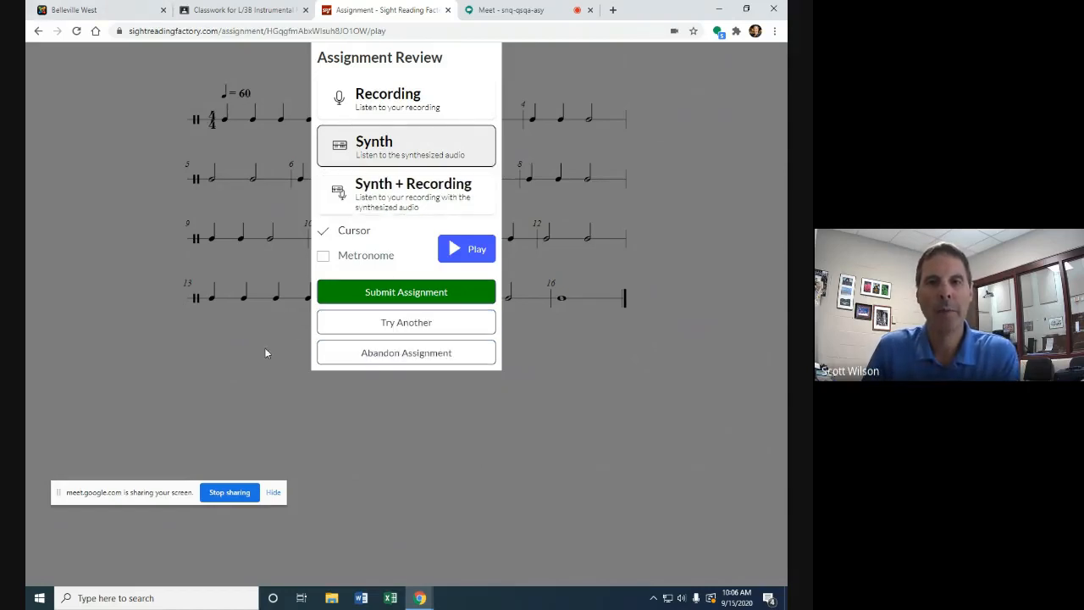
{"action": "mouse_move", "coordinate": [427, 408]}
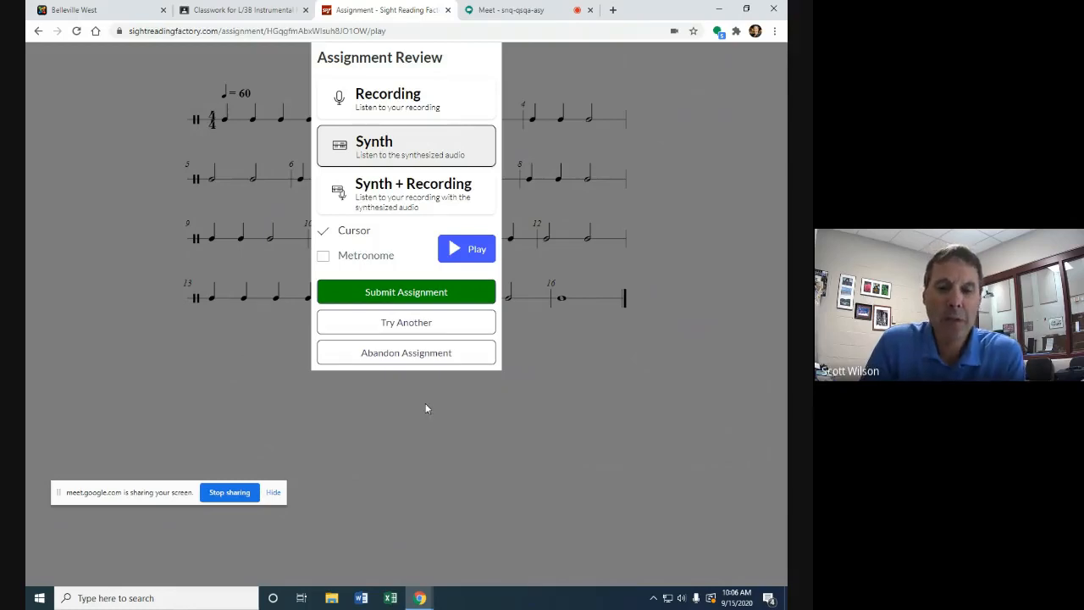
{"action": "mouse_move", "coordinate": [501, 298]}
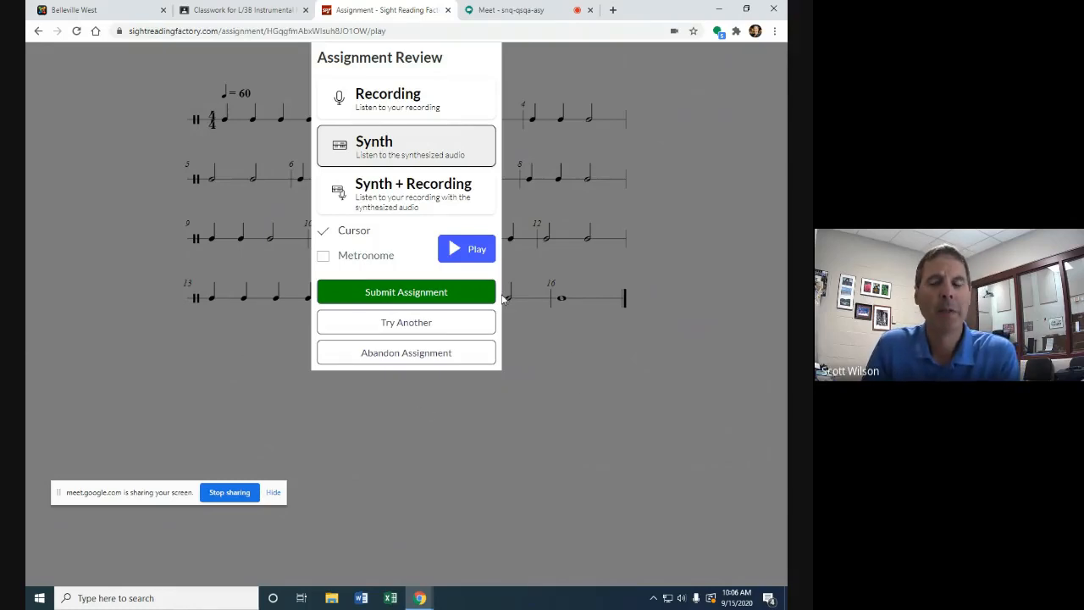
{"action": "mouse_move", "coordinate": [677, 458]}
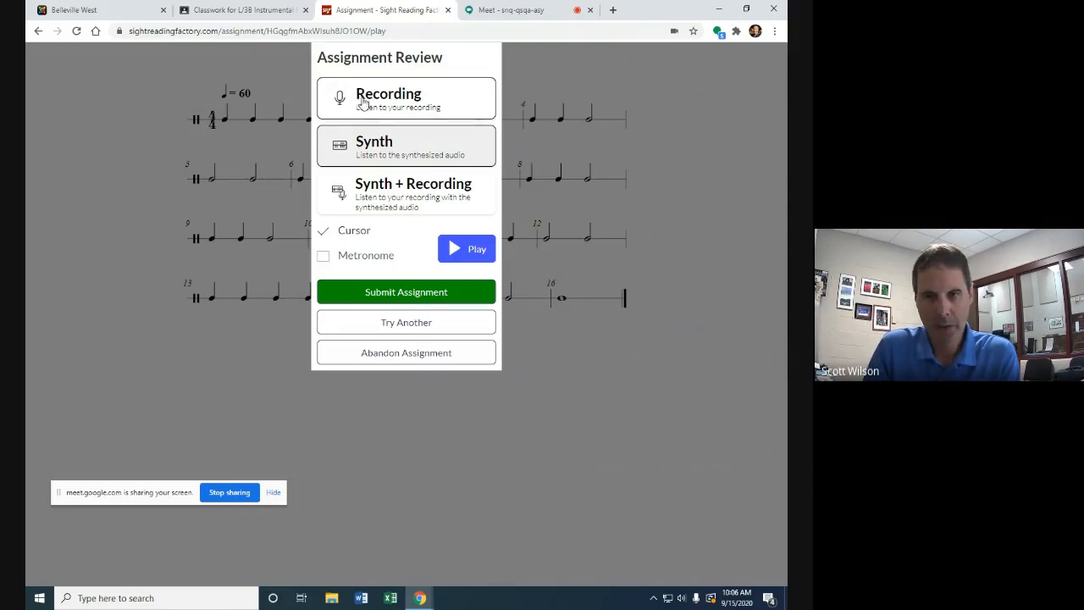
{"action": "mouse_move", "coordinate": [415, 94]}
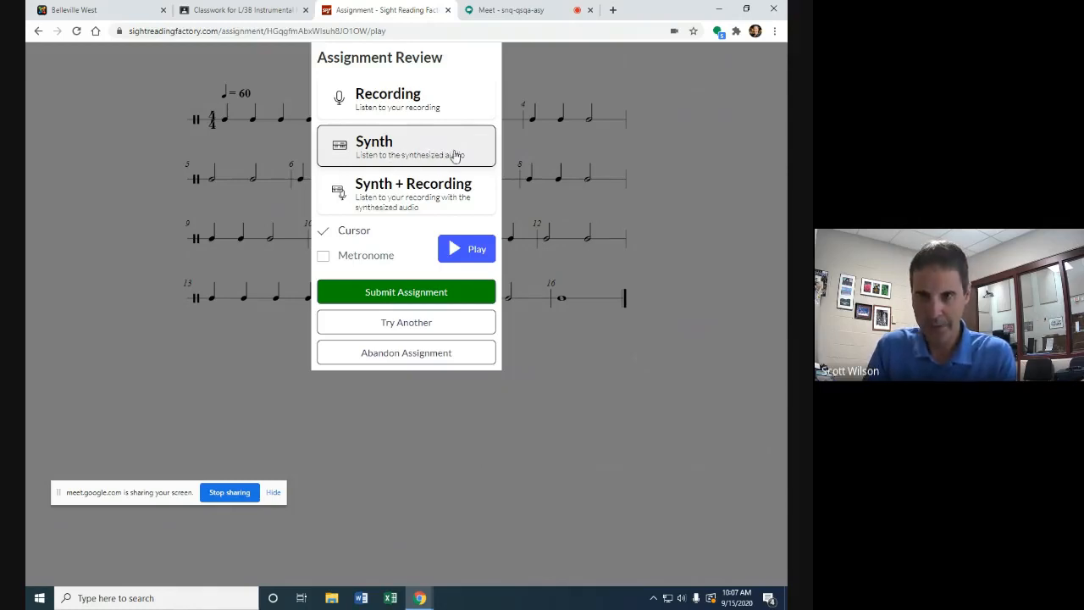
{"action": "mouse_move", "coordinate": [551, 407]}
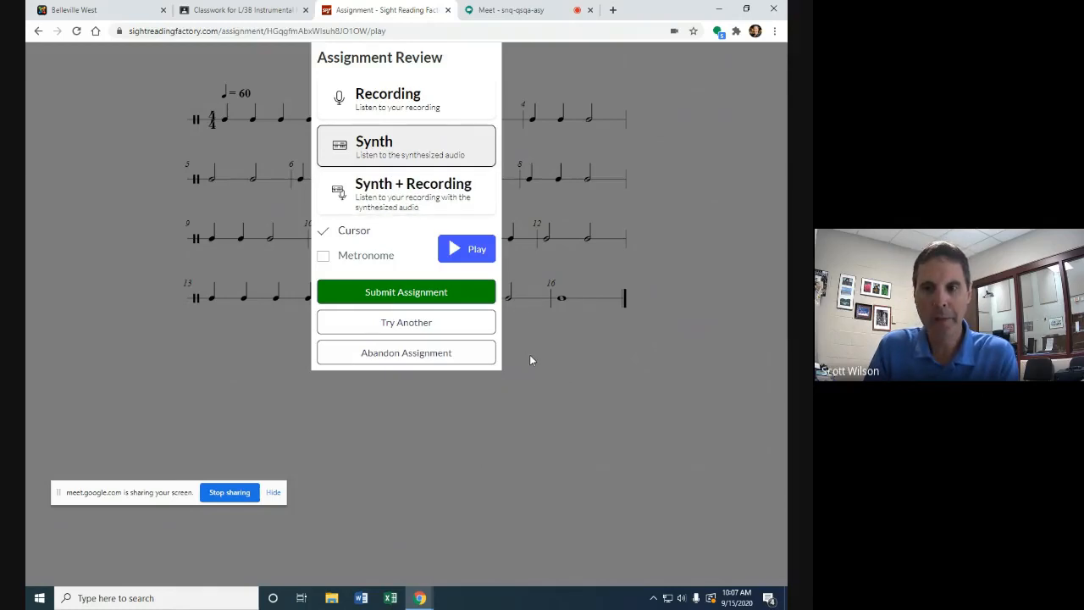
{"action": "mouse_move", "coordinate": [407, 291]}
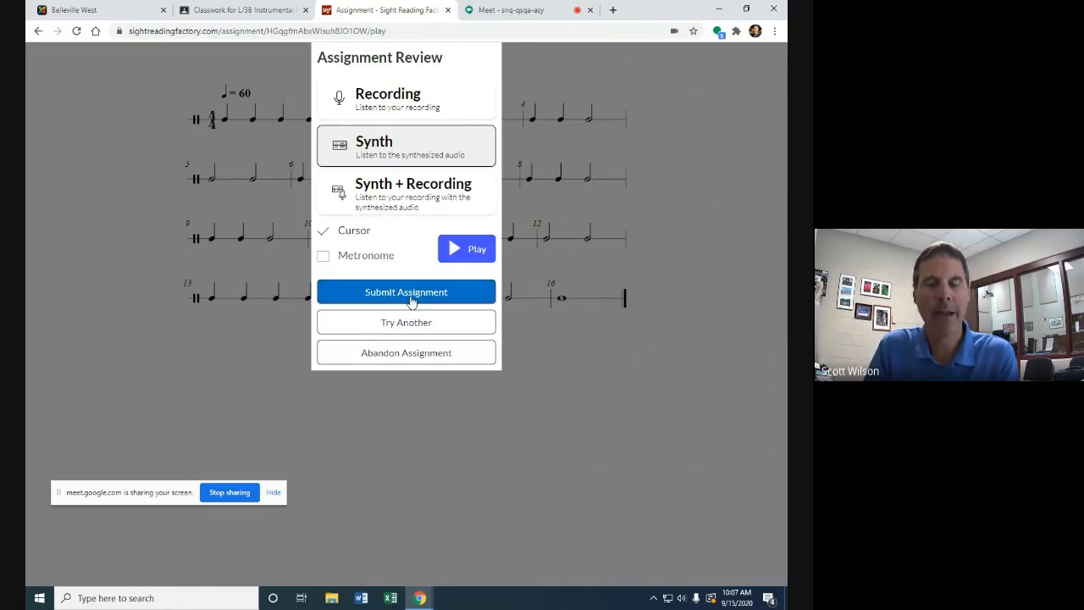
{"action": "mouse_move", "coordinate": [439, 281]}
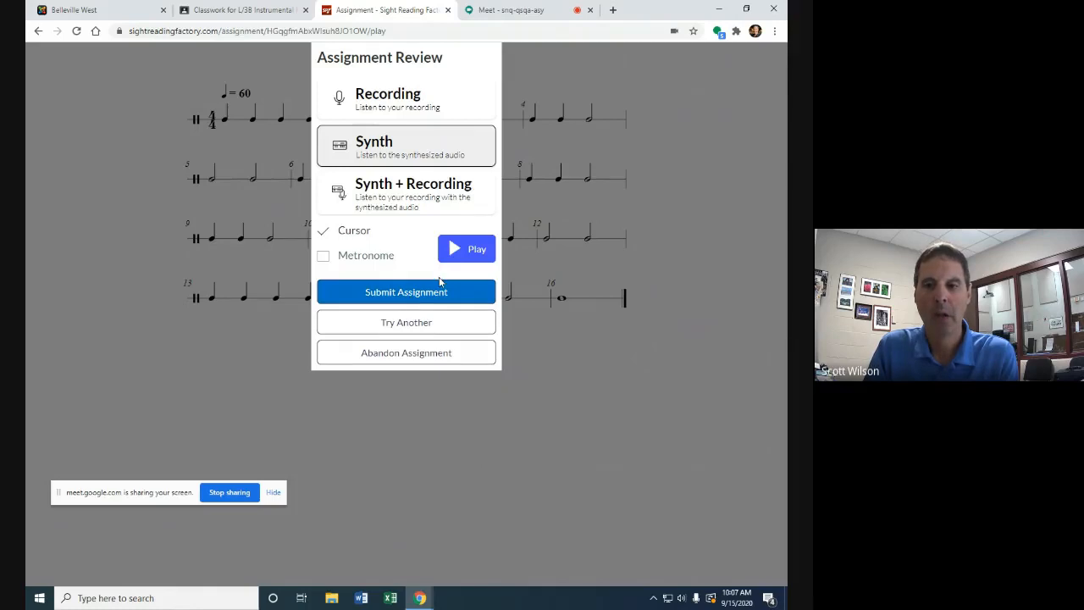
{"action": "mouse_move", "coordinate": [454, 329]}
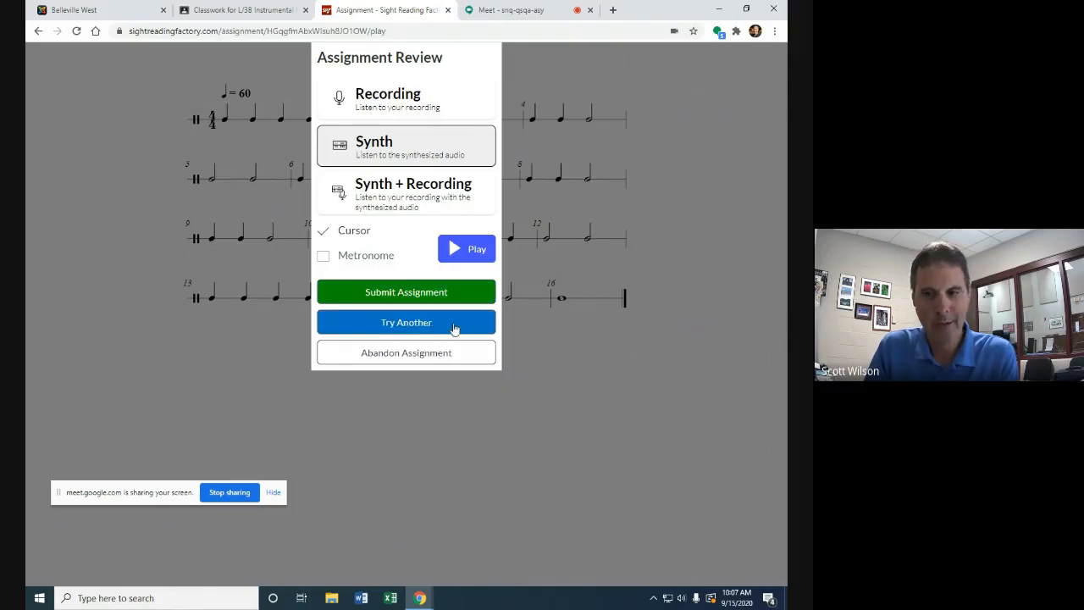
{"action": "mouse_move", "coordinate": [449, 352]}
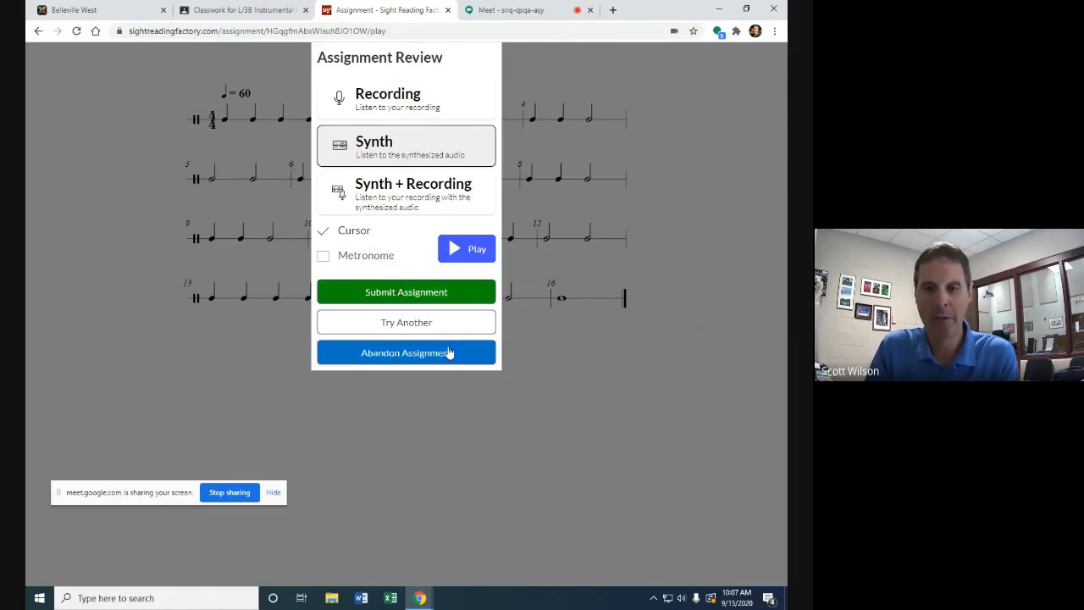
{"action": "mouse_move", "coordinate": [415, 369]}
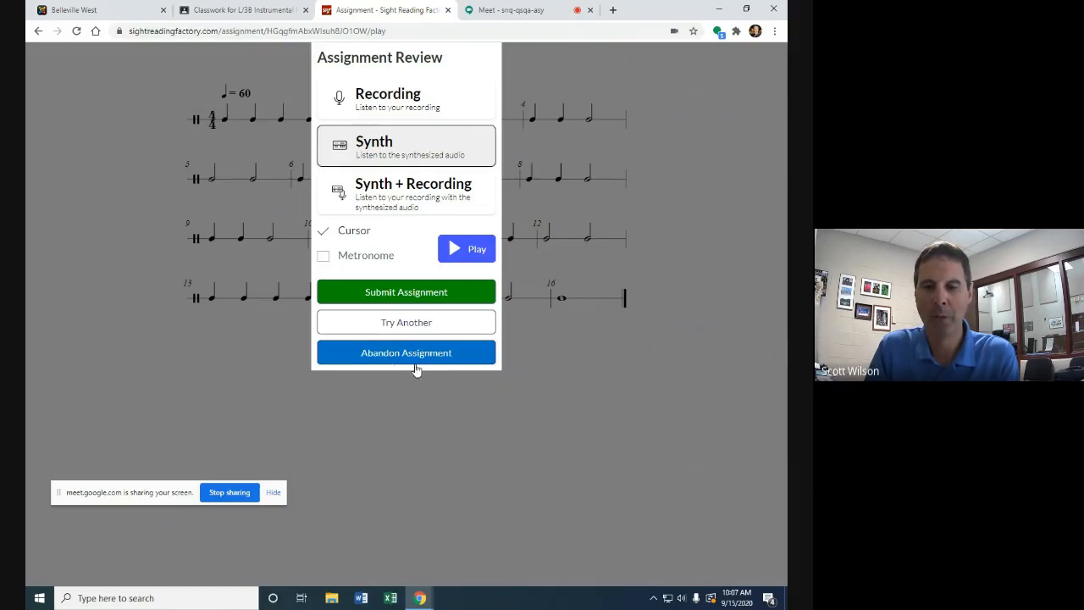
{"action": "mouse_move", "coordinate": [488, 387]}
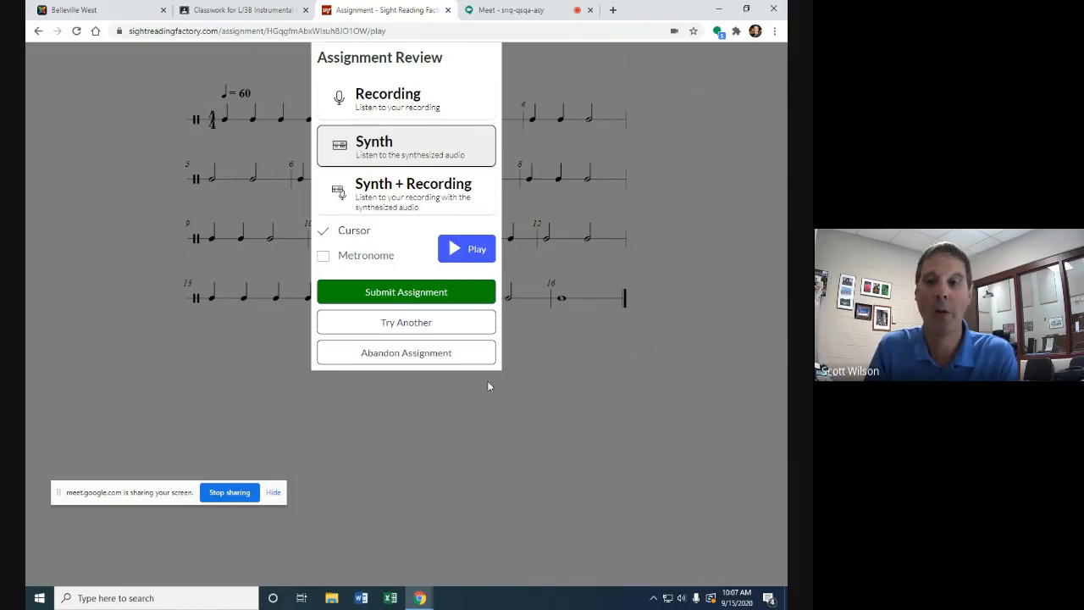
{"action": "mouse_move", "coordinate": [617, 265]}
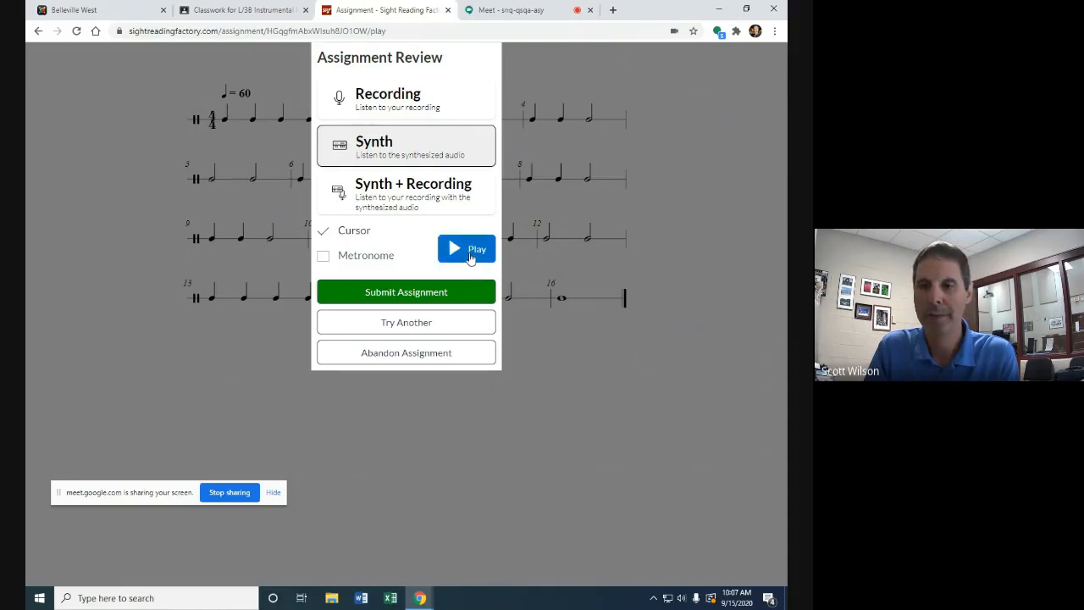
Play the rhythm score back as synthesized audio from the Assignment Review dialog.
{"action": "left_click", "coordinate": [466, 248]}
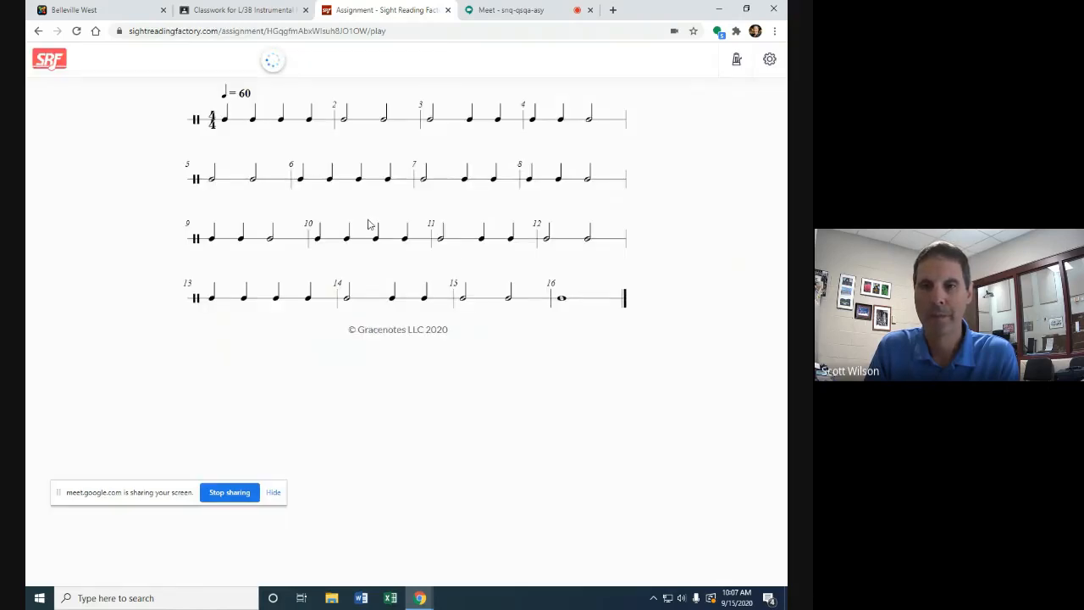
{"action": "left_click", "coordinate": [271, 59]}
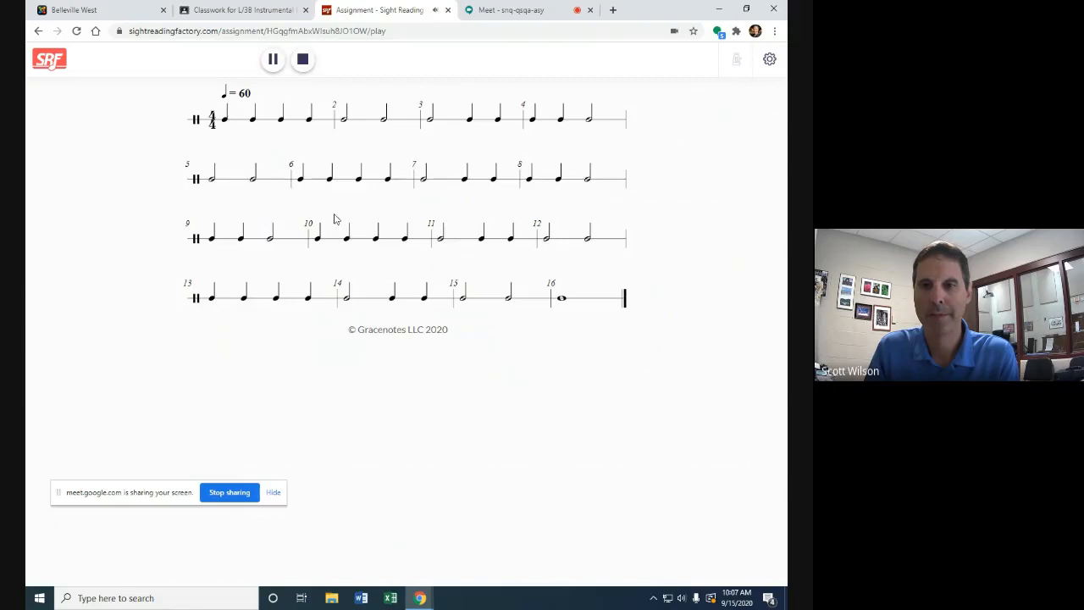
{"action": "mouse_move", "coordinate": [288, 133]}
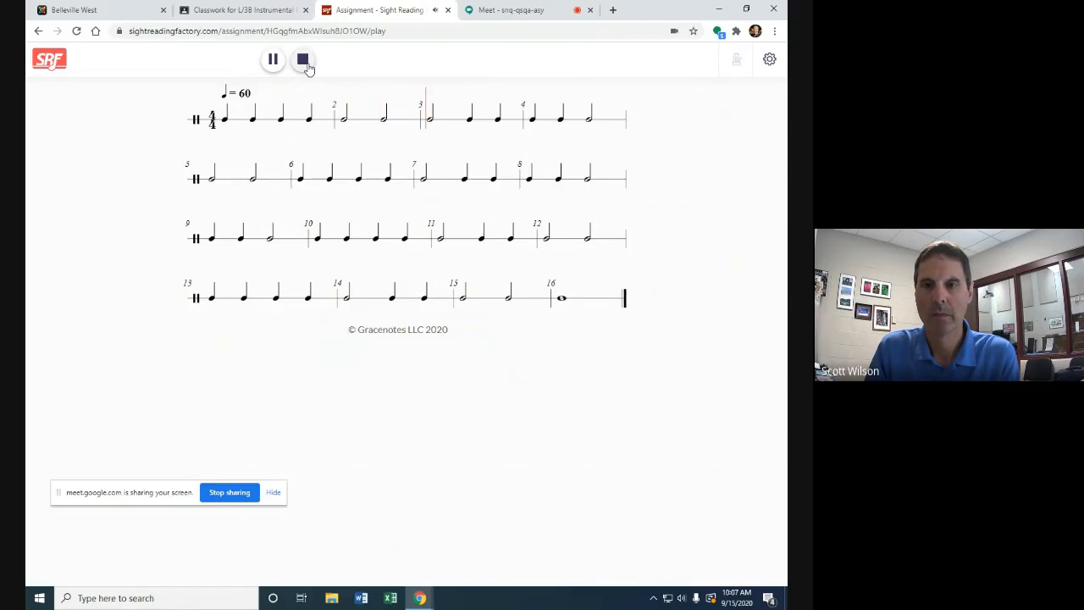
Stop synth playback and select the Recording option as the playback source.
{"action": "left_click", "coordinate": [303, 59]}
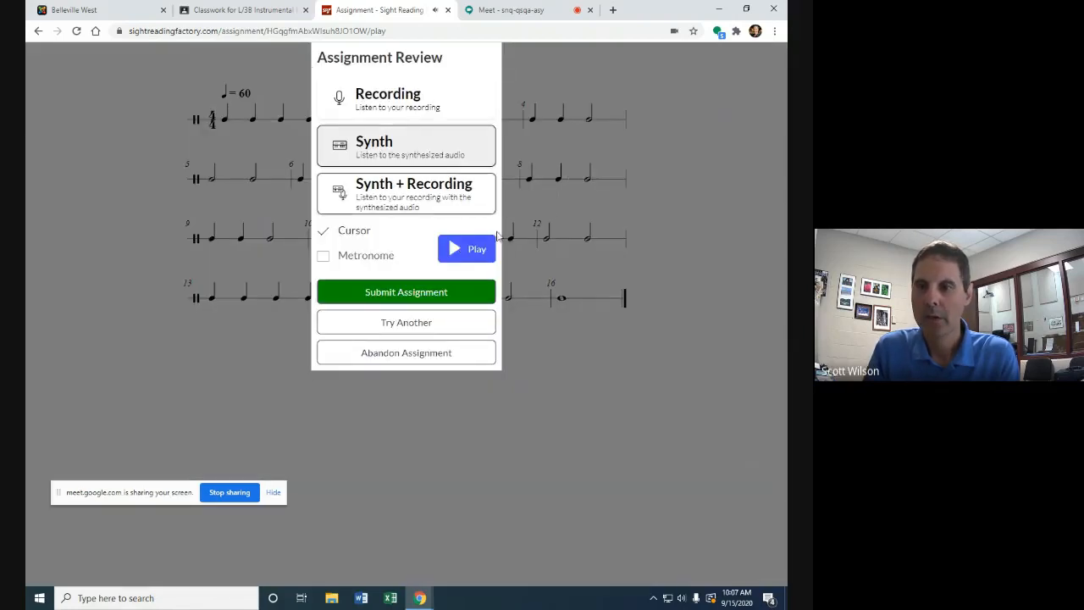
{"action": "mouse_move", "coordinate": [420, 159]}
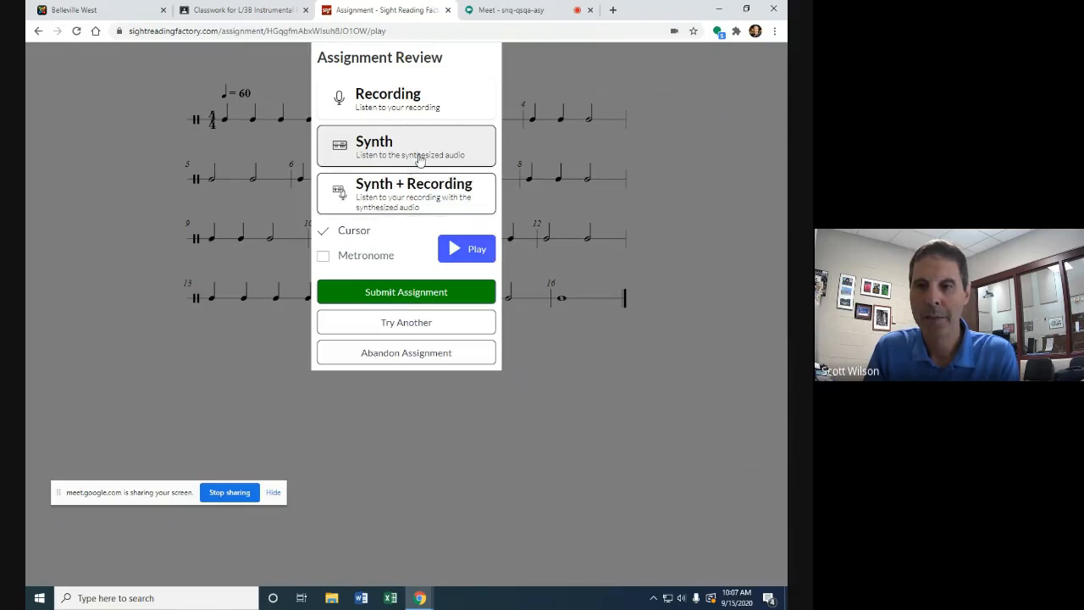
{"action": "mouse_move", "coordinate": [549, 185]}
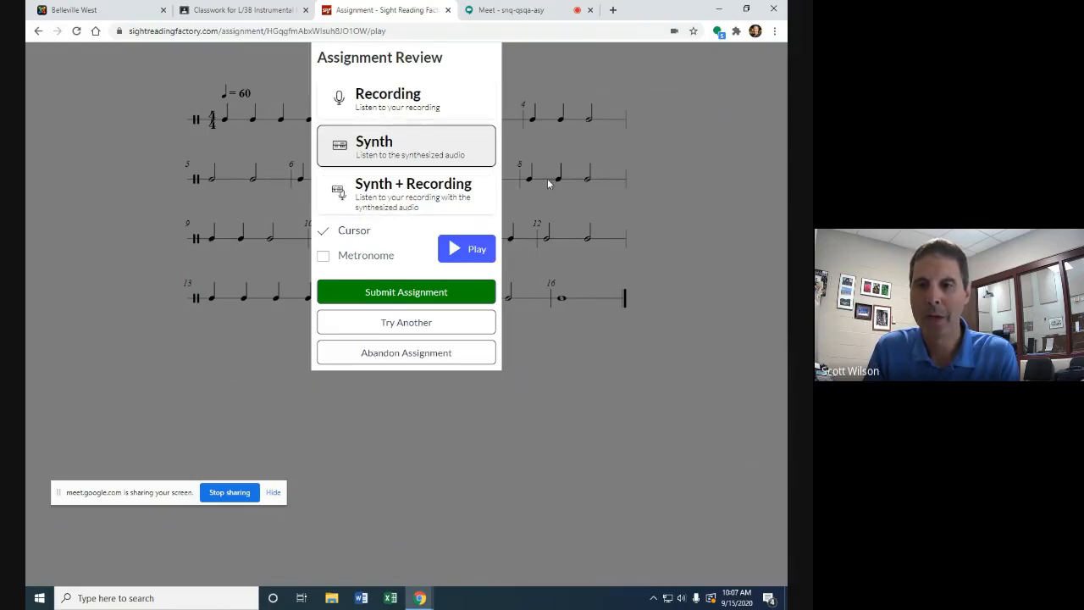
{"action": "mouse_move", "coordinate": [498, 190]}
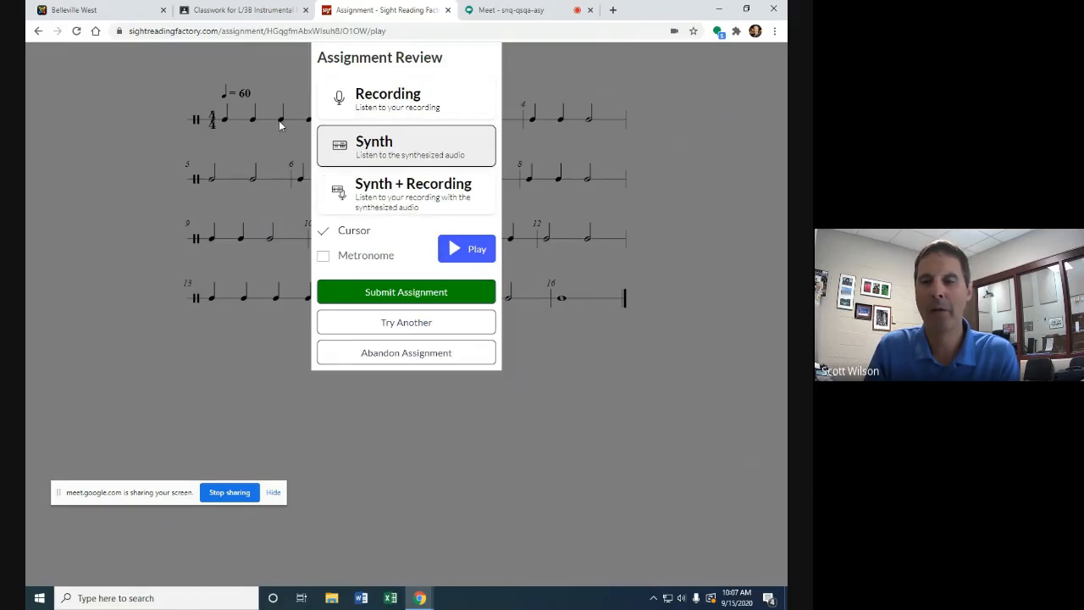
{"action": "mouse_move", "coordinate": [476, 142]}
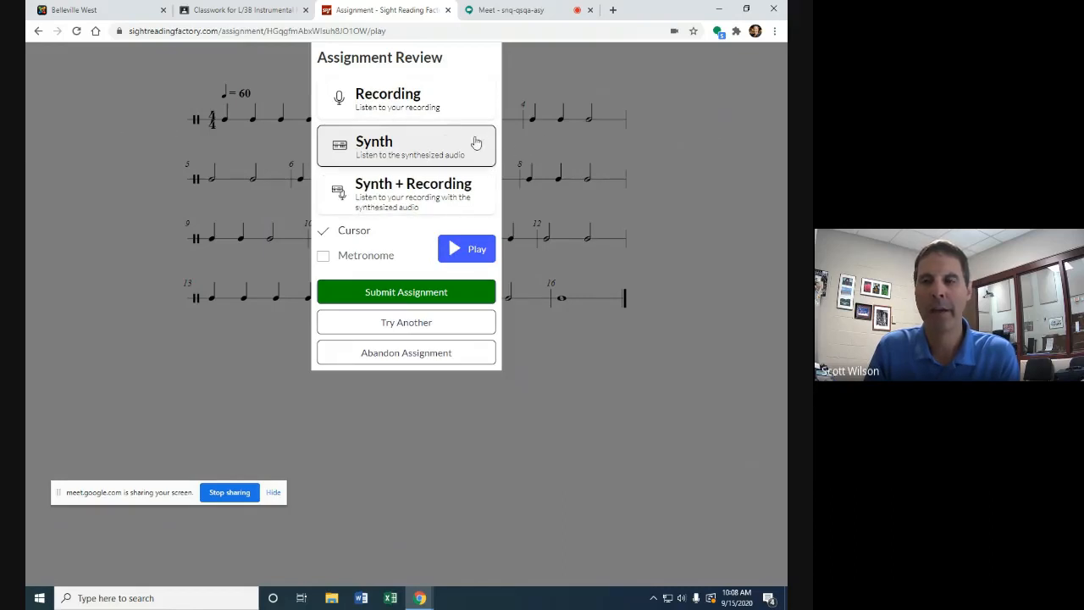
{"action": "mouse_move", "coordinate": [539, 251]}
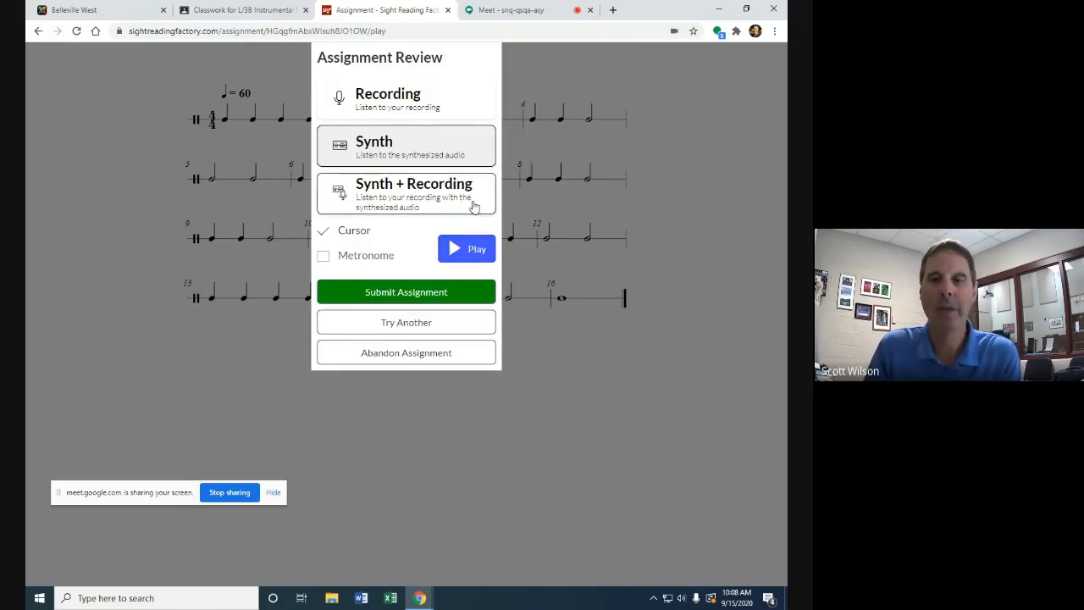
{"action": "mouse_move", "coordinate": [176, 151]}
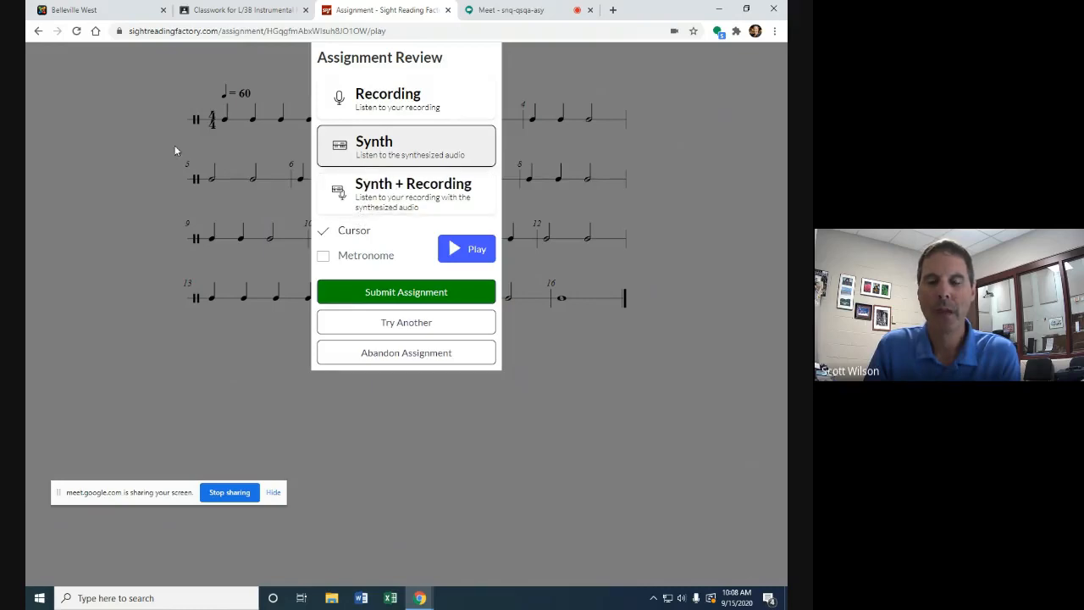
{"action": "mouse_move", "coordinate": [440, 322]}
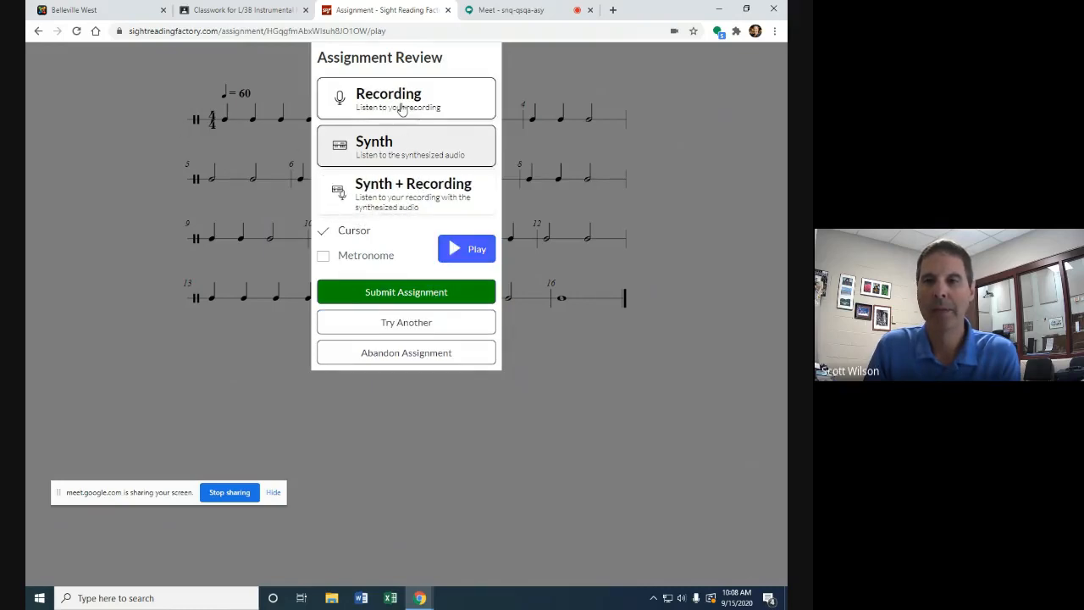
{"action": "left_click", "coordinate": [406, 96]}
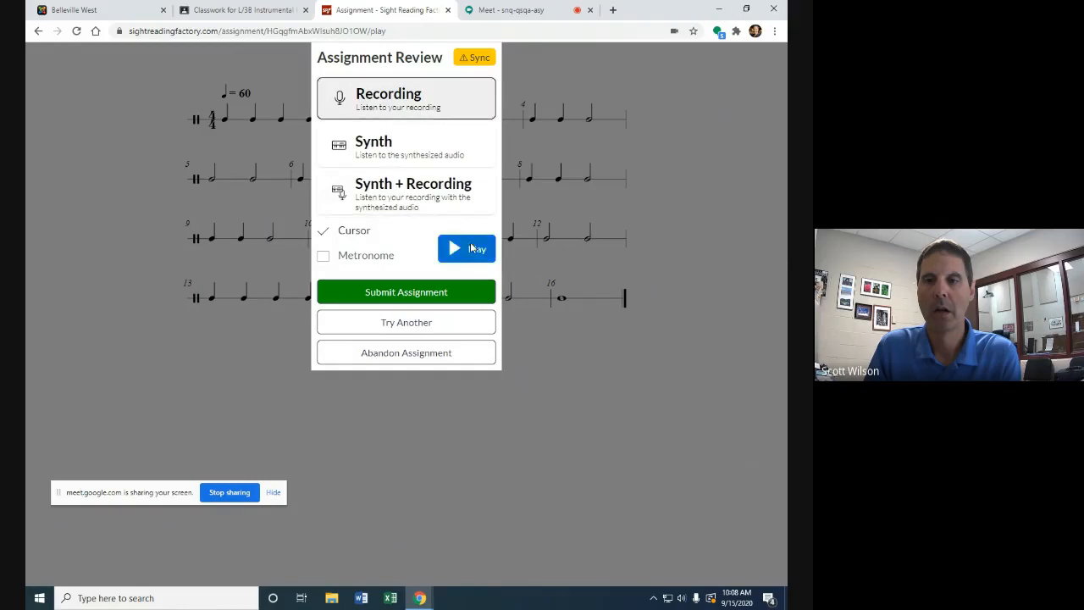
Play the own recording, dismiss the synchronization warning and stop back to Assignment Review.
{"action": "left_click", "coordinate": [466, 247]}
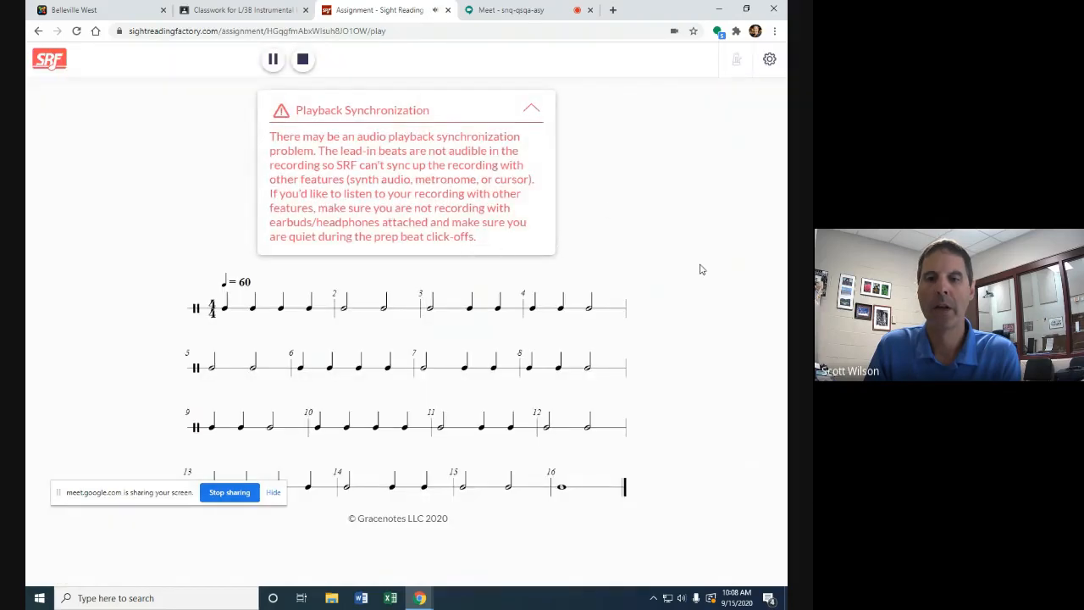
{"action": "mouse_move", "coordinate": [320, 359]}
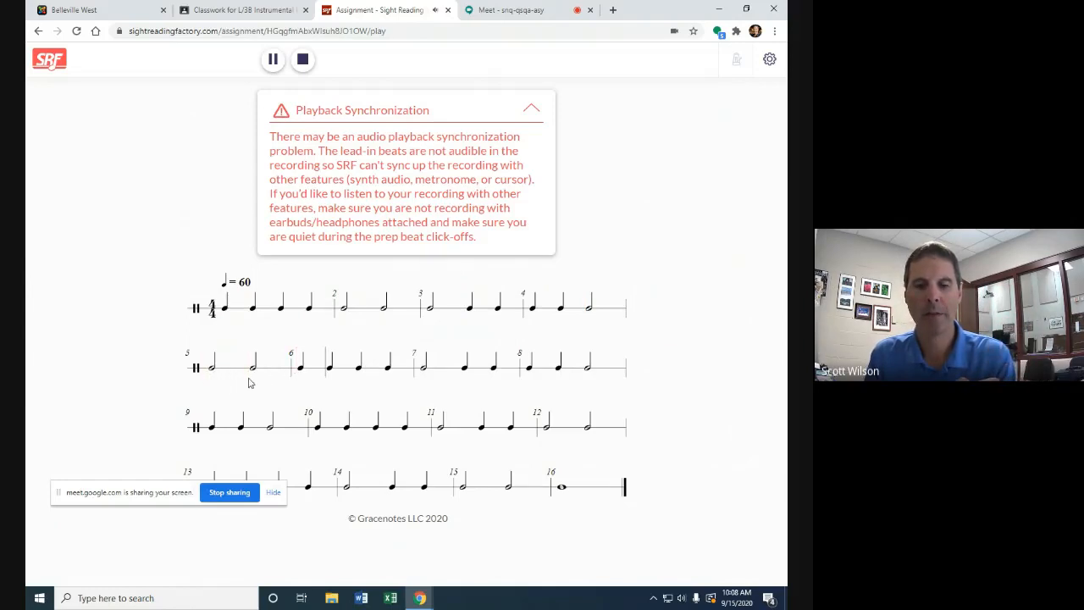
{"action": "mouse_move", "coordinate": [388, 383]}
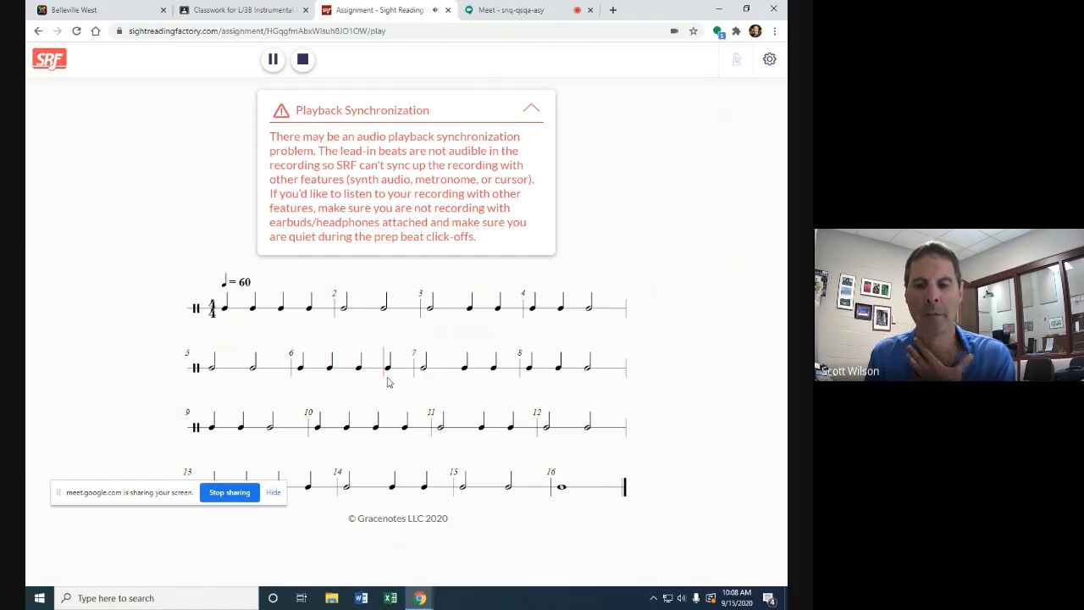
{"action": "mouse_move", "coordinate": [506, 377]}
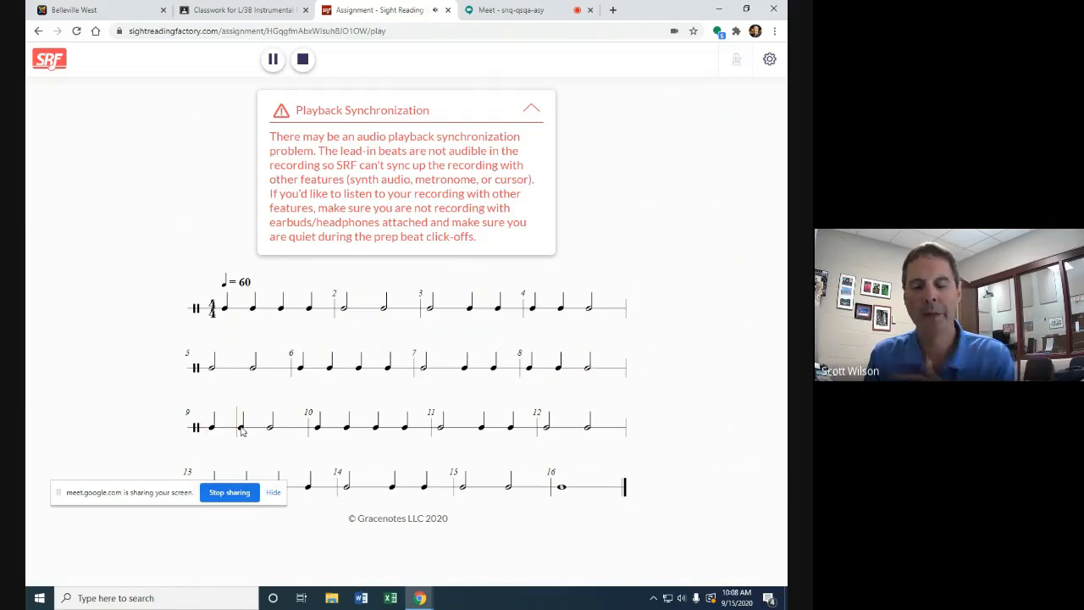
{"action": "mouse_move", "coordinate": [329, 444]}
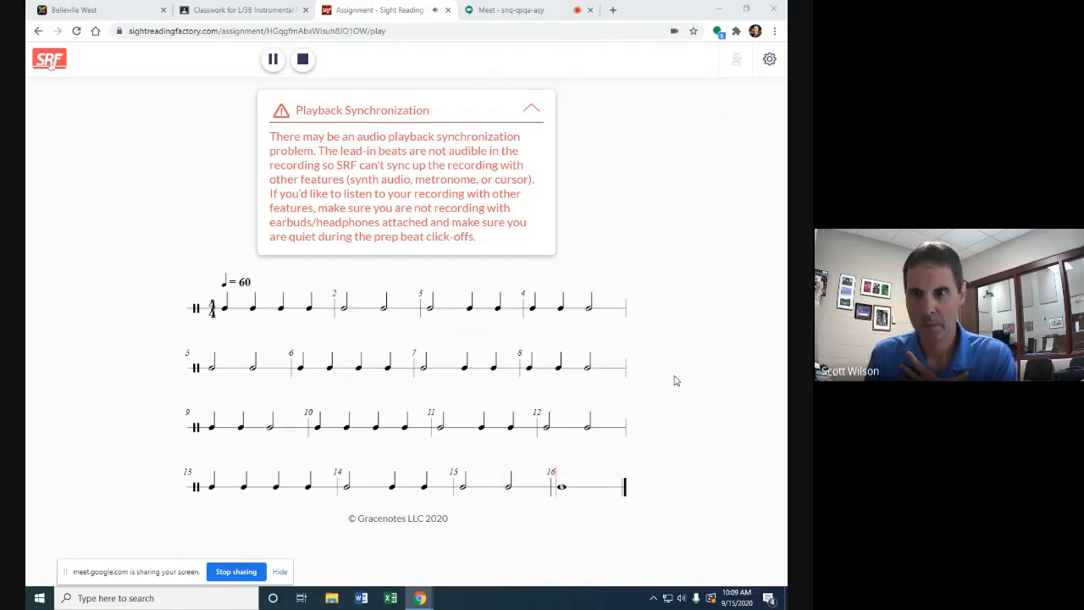
{"action": "left_click", "coordinate": [532, 109]}
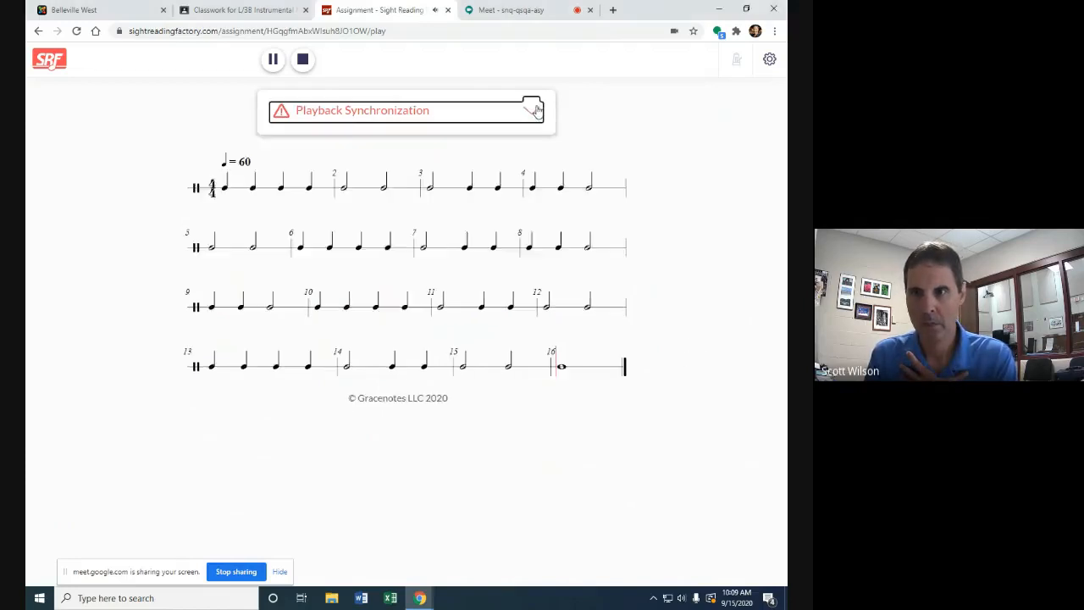
{"action": "left_click", "coordinate": [302, 59]}
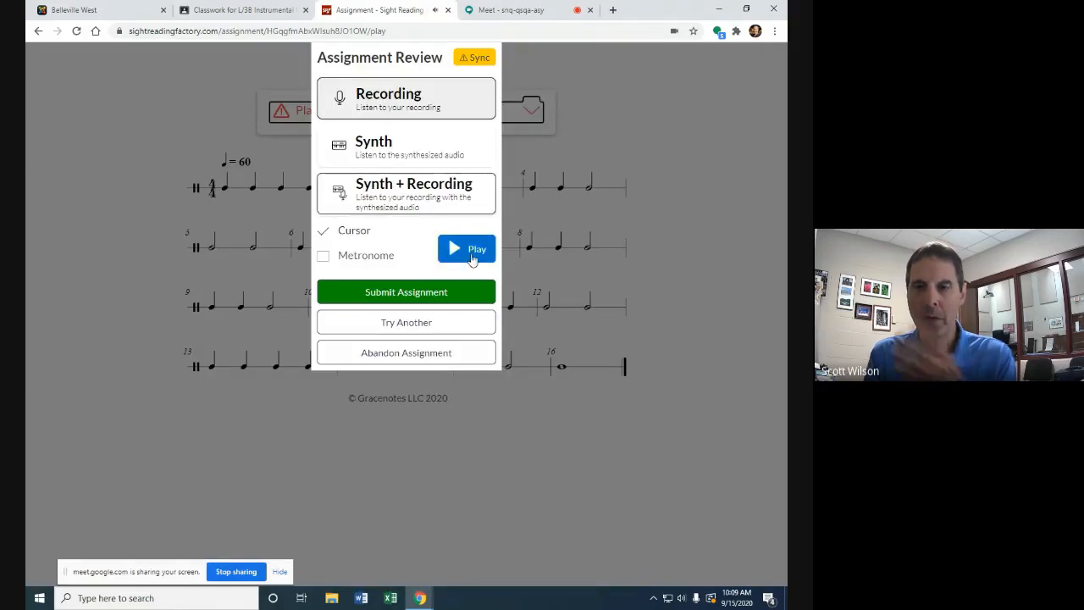
{"action": "mouse_move", "coordinate": [668, 291]}
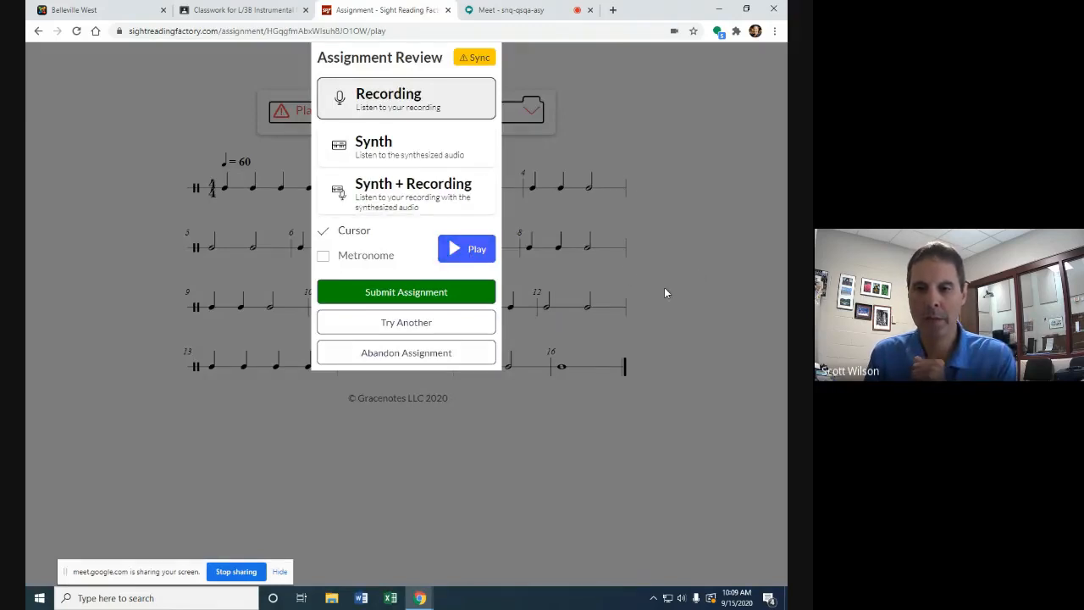